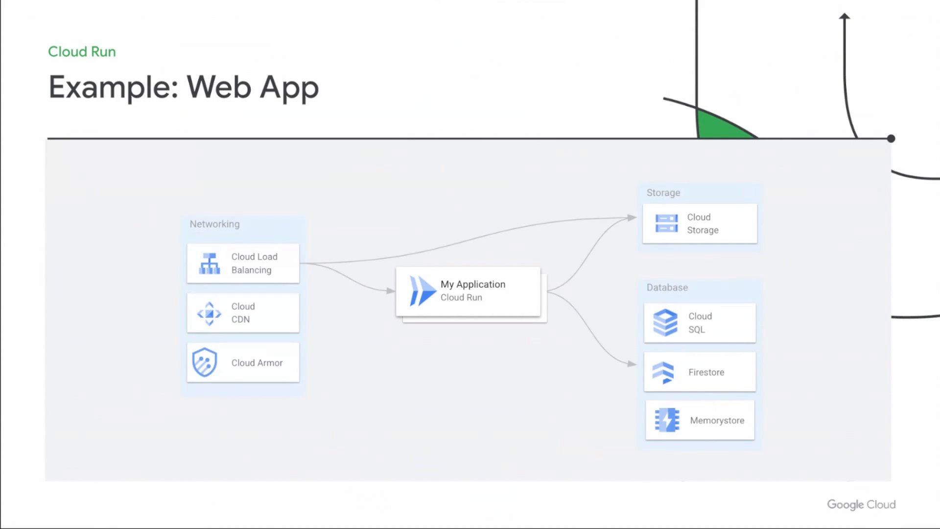
Advance from the web app architecture example to the Developer Velocity slide.
key(right)
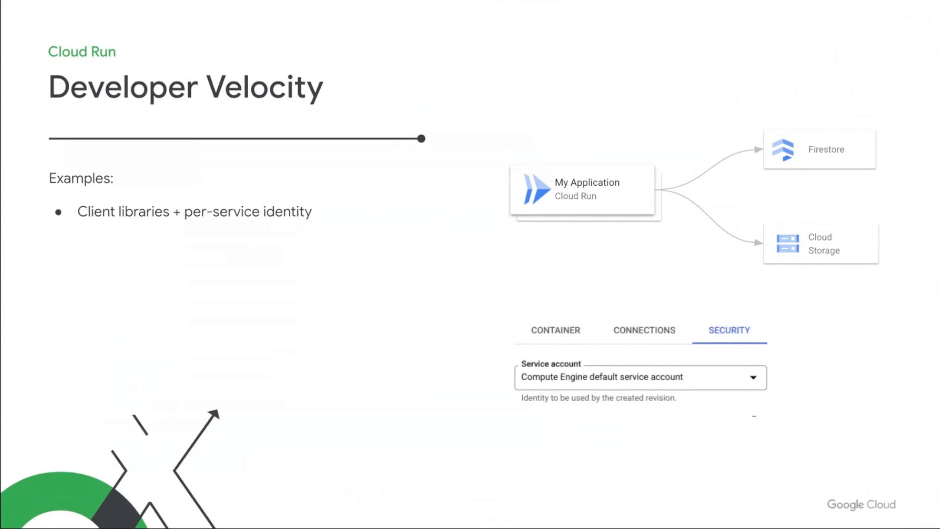
Advance to the Memorystore (Redis) requirements slide with the Redis integration form beside it.
click(644, 330)
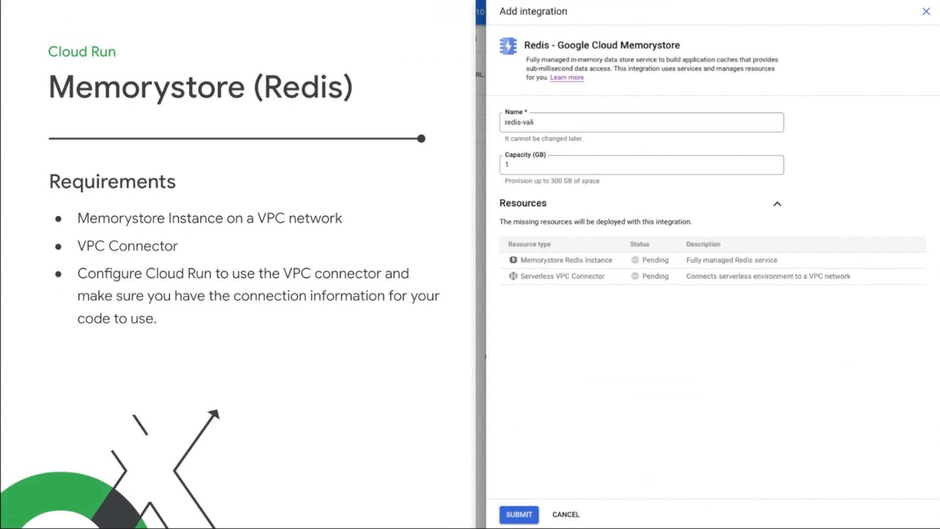
Step through the Integrations Preview builds until the Redis integration on the hello service shows Active.
click(564, 514)
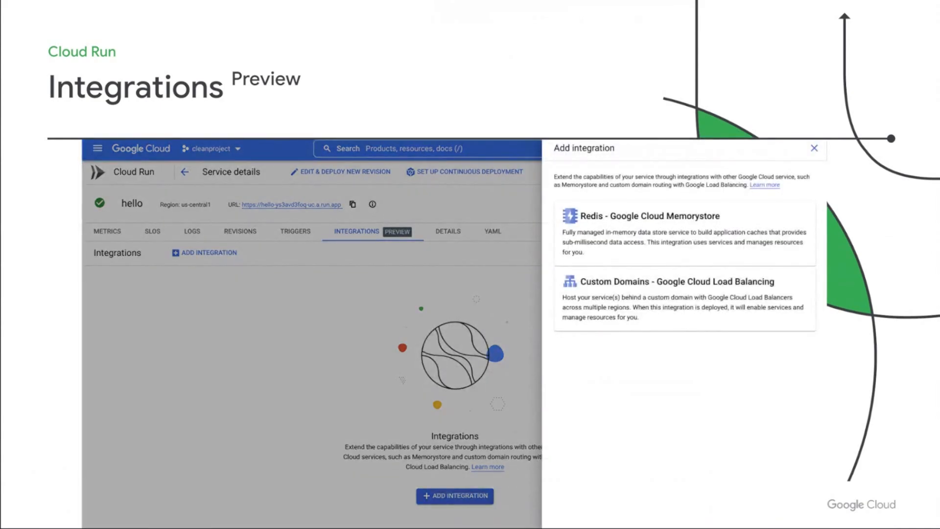
click(666, 216)
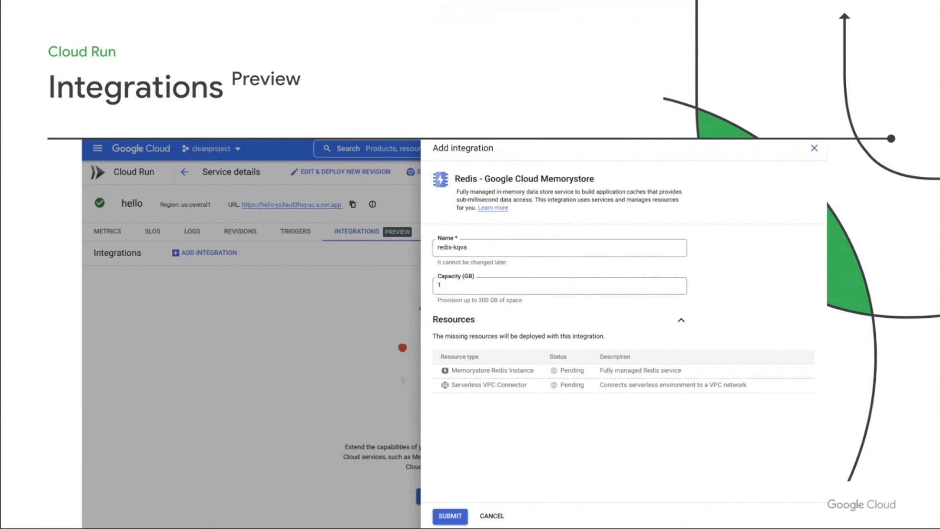
click(450, 516)
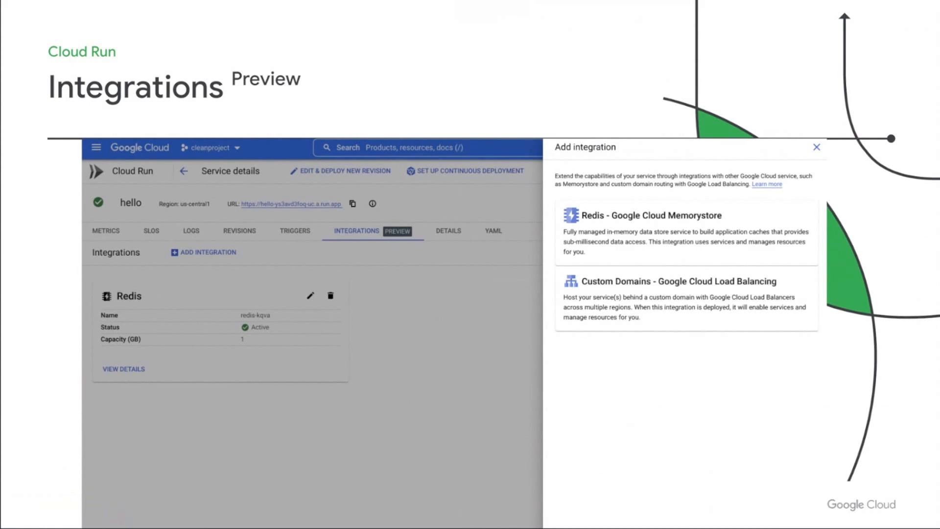
Step through the Custom Domains builds to the deployed cats-xor-dogs.com integration with its DNS A record.
click(678, 281)
text(cats-xor-dogs.com)
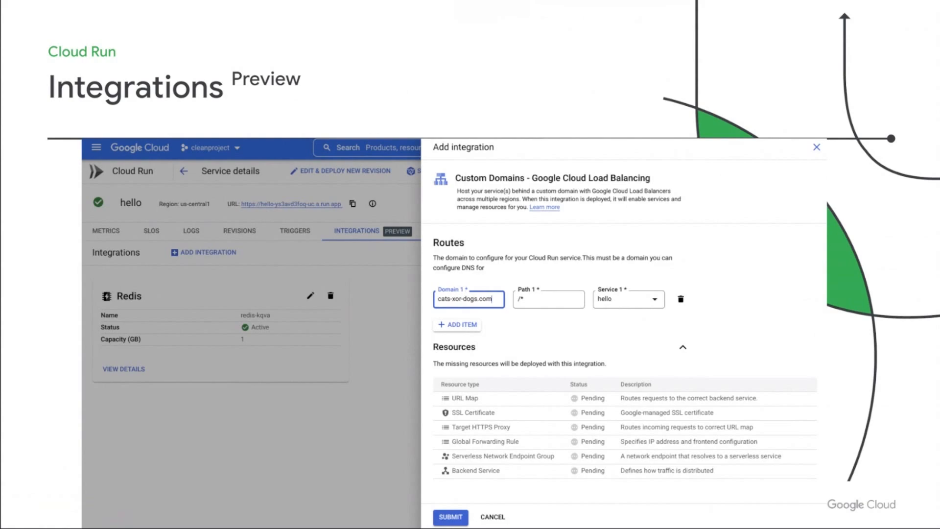
click(449, 518)
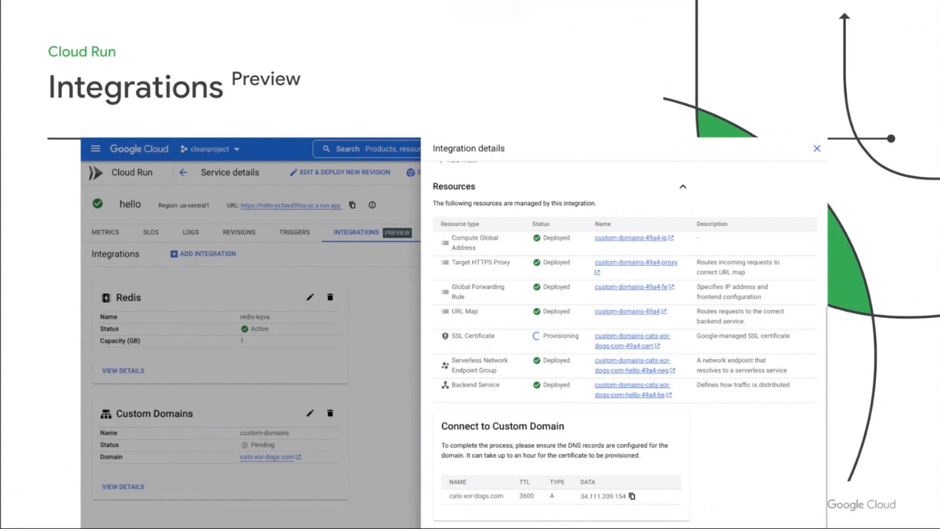
click(817, 147)
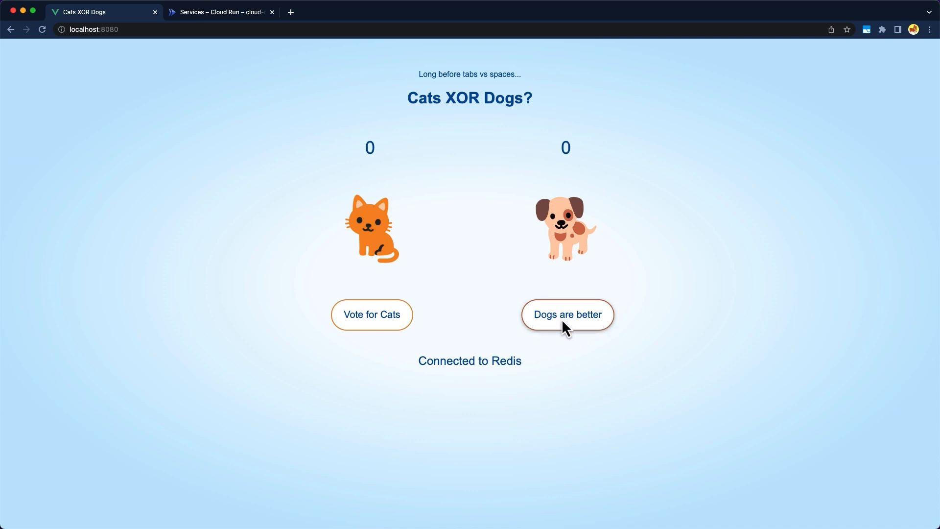
Cast three 'Dogs are better' votes and one cat vote so the tally reads 2 cats, 4 dogs.
click(567, 314)
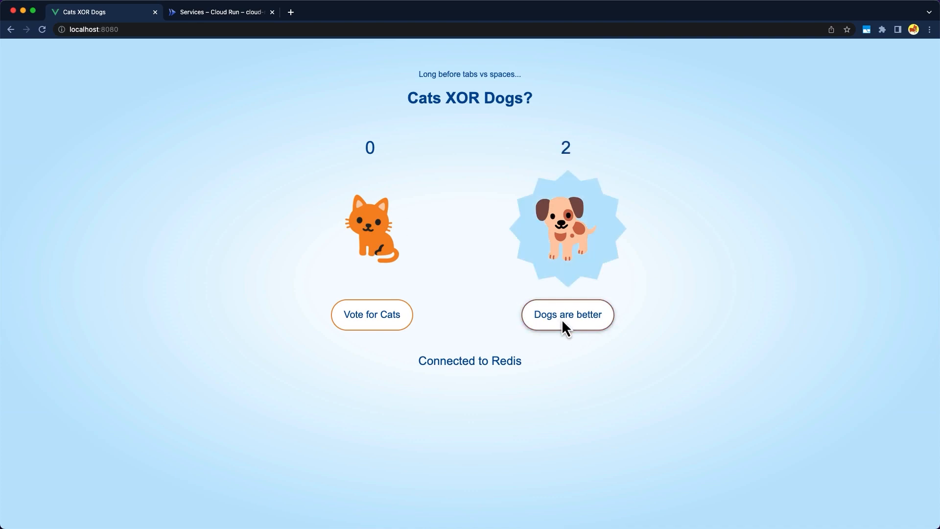
click(567, 315)
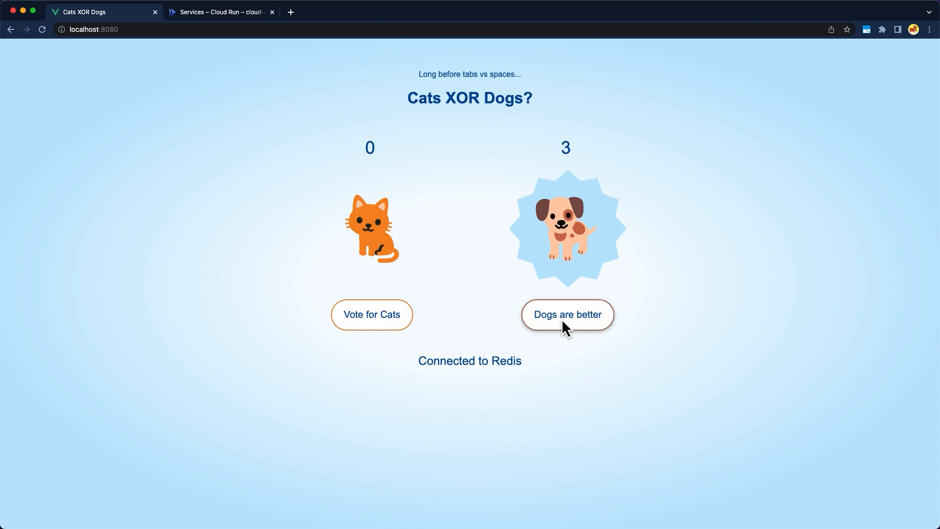
click(567, 315)
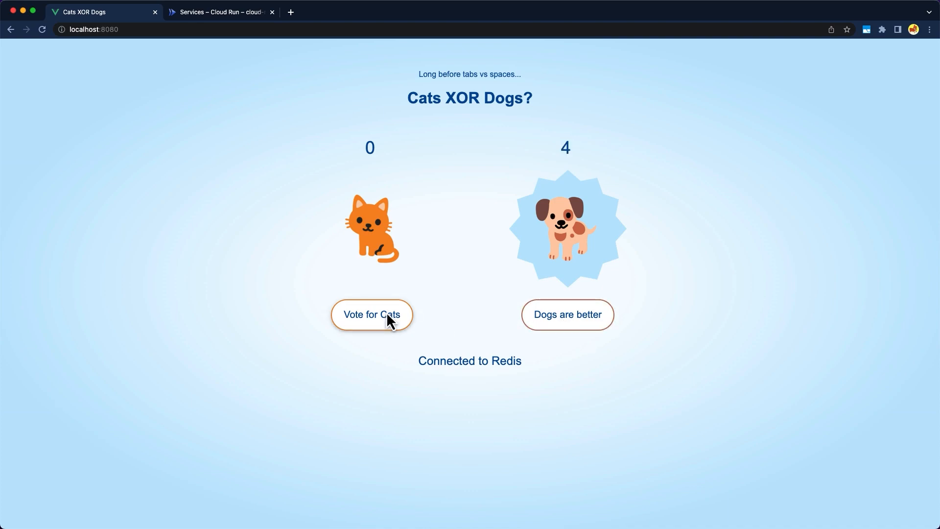
click(371, 314)
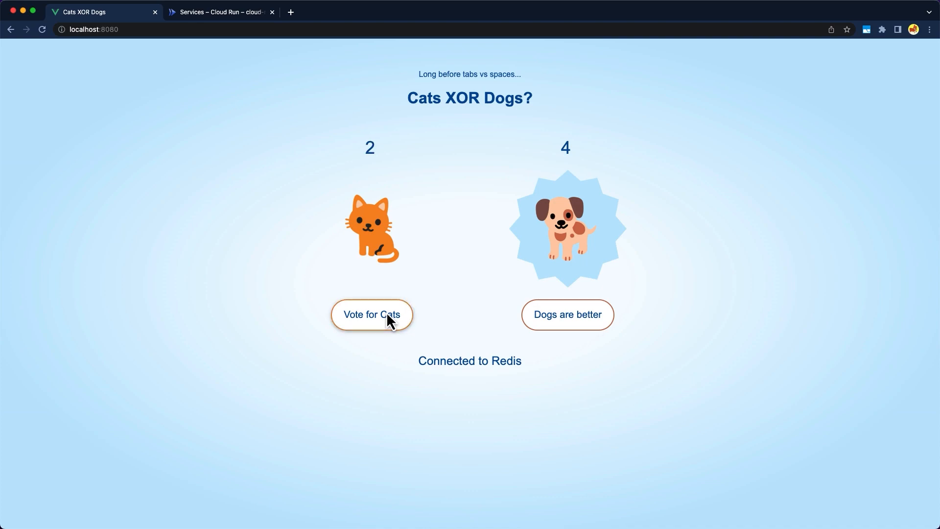
mouse_move(458, 298)
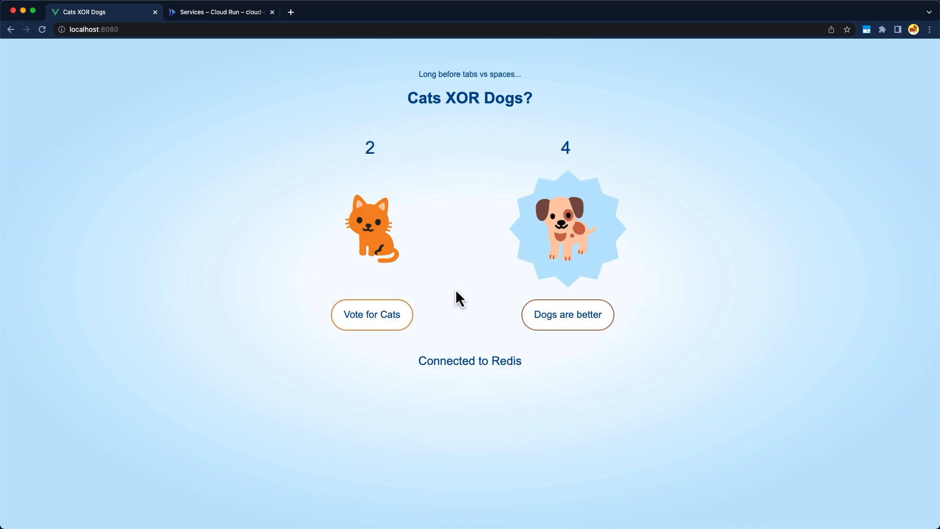
mouse_move(446, 122)
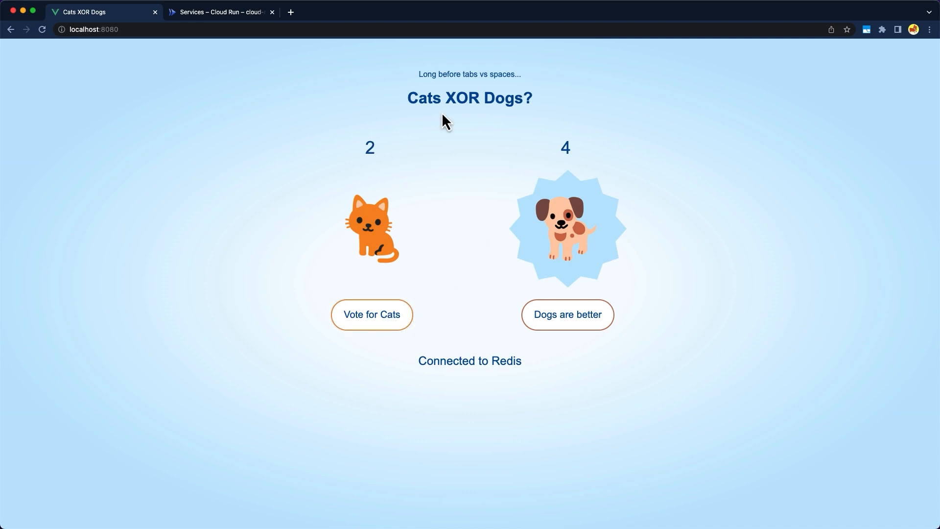
mouse_move(483, 231)
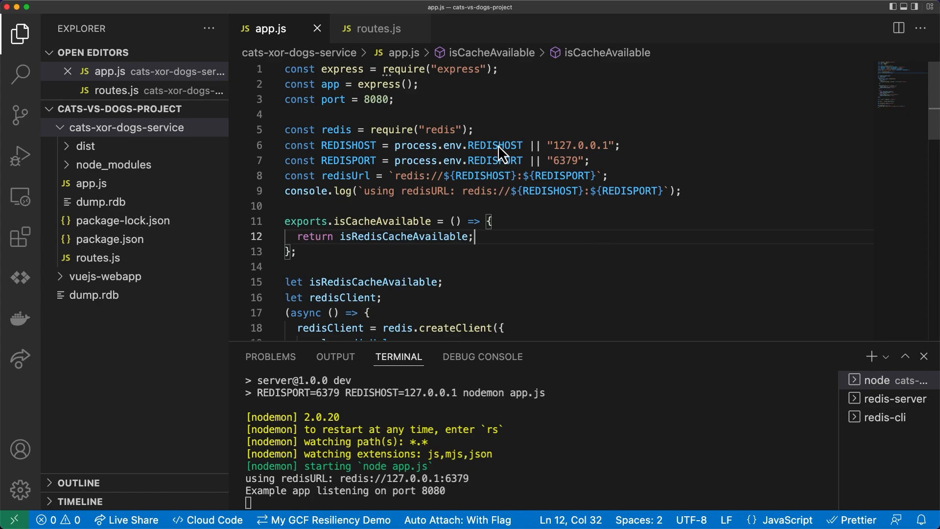
mouse_move(570, 234)
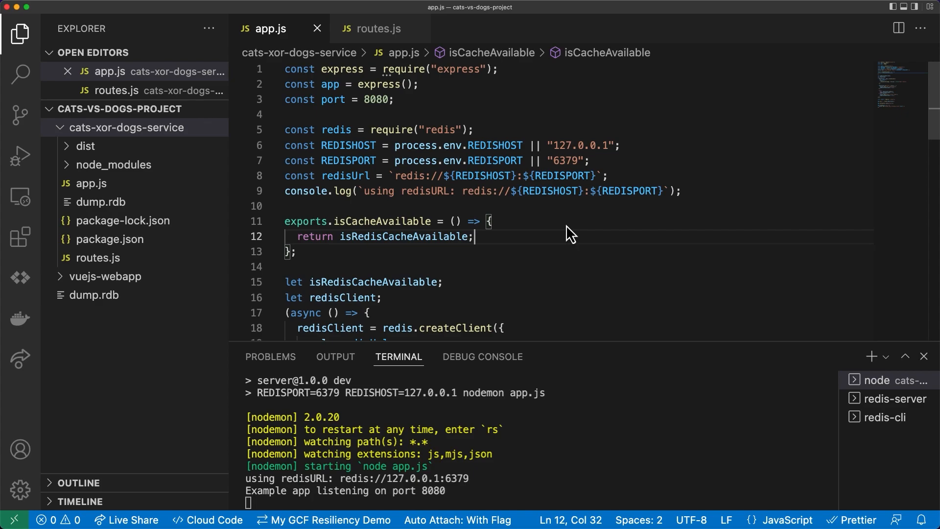
mouse_move(374, 29)
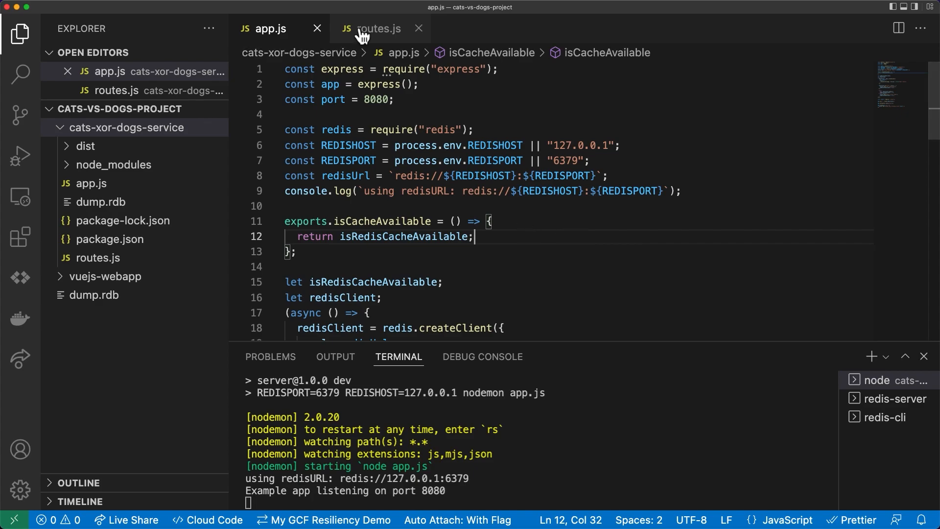
Review the Express vote-counting routes in routes.js of cats-xor-dogs-service.
click(376, 29)
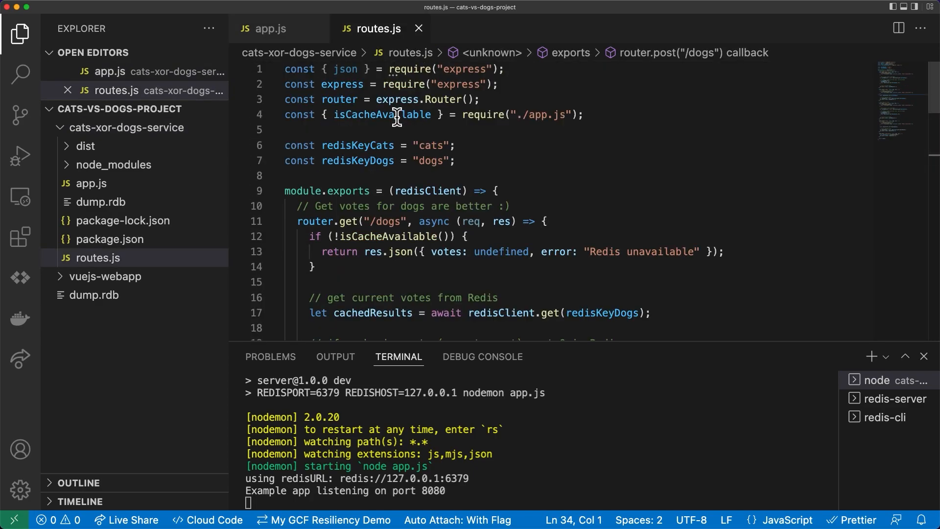
scroll(down, 3)
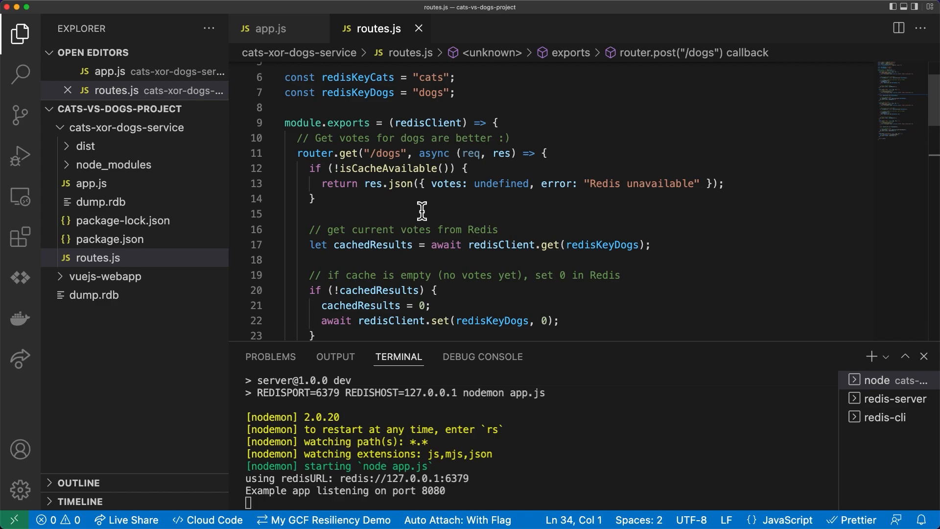
mouse_move(662, 220)
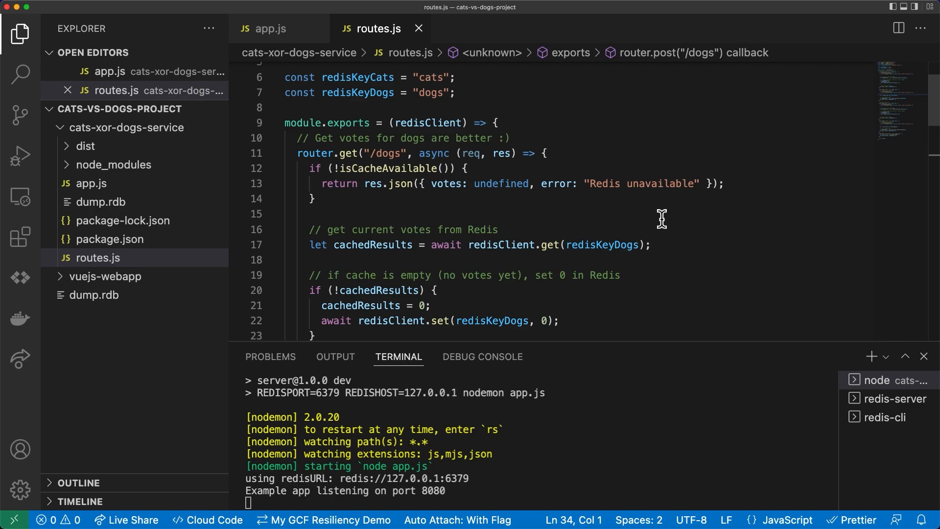
mouse_move(658, 219)
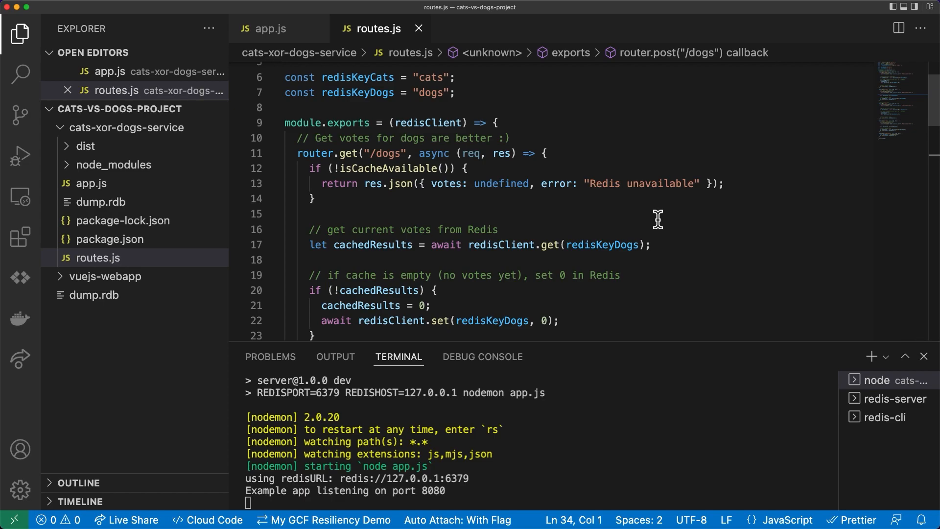
scroll(down, 3)
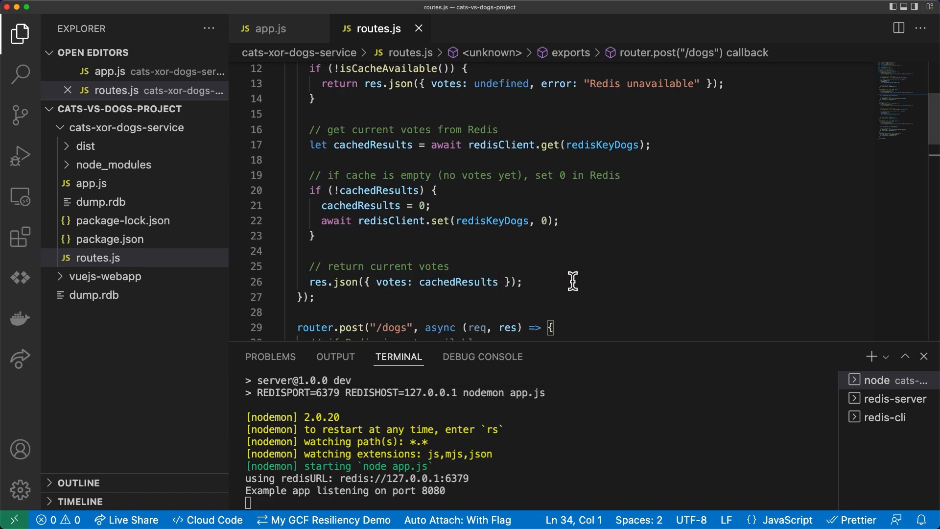
scroll(down, 3)
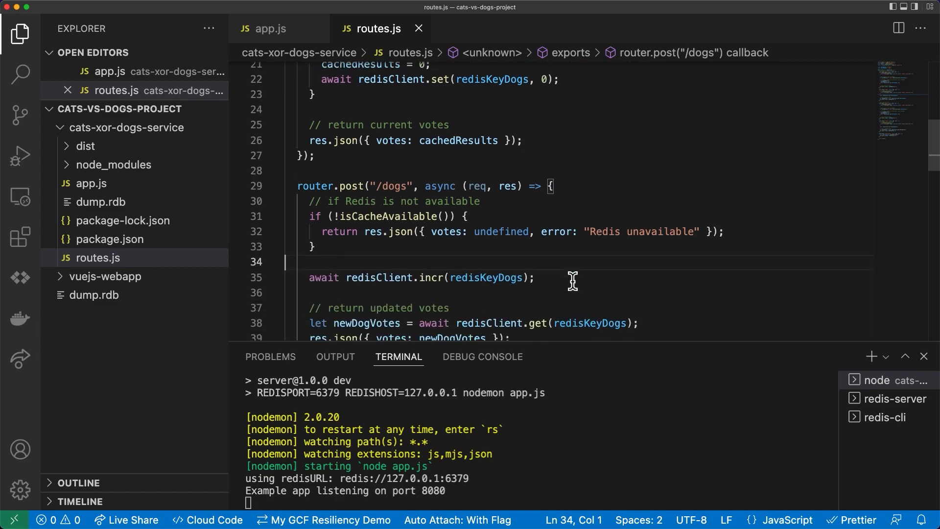
scroll(down, 3)
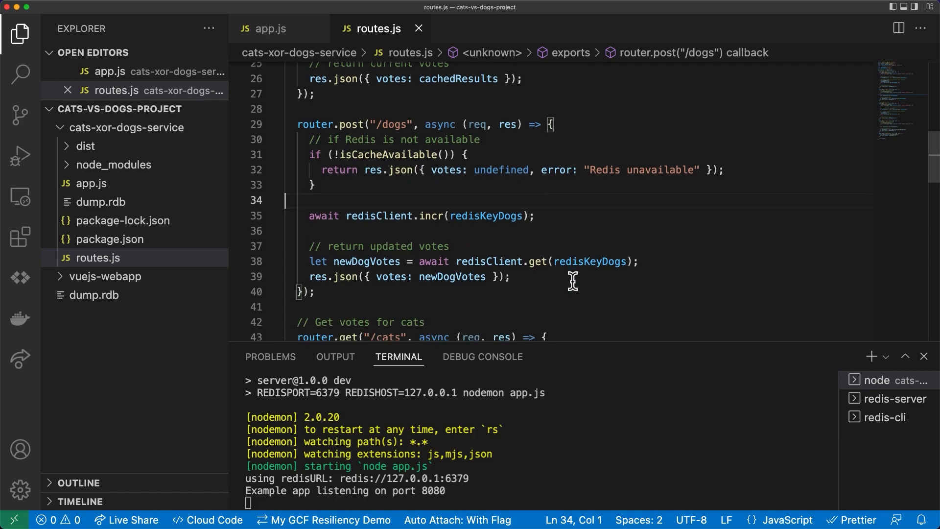
scroll(down, 3)
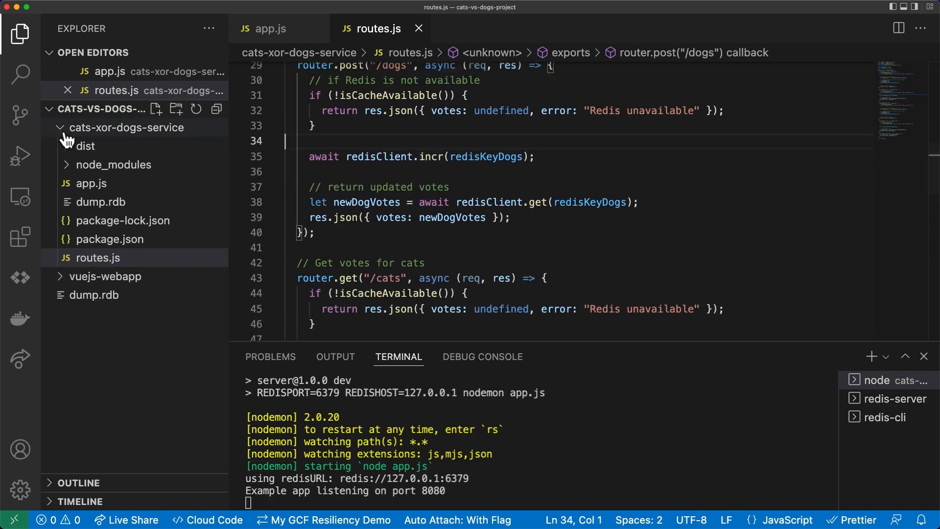
Reveal the vuejs-webapp project's src folder in the Explorer, showing App.vue.
click(125, 127)
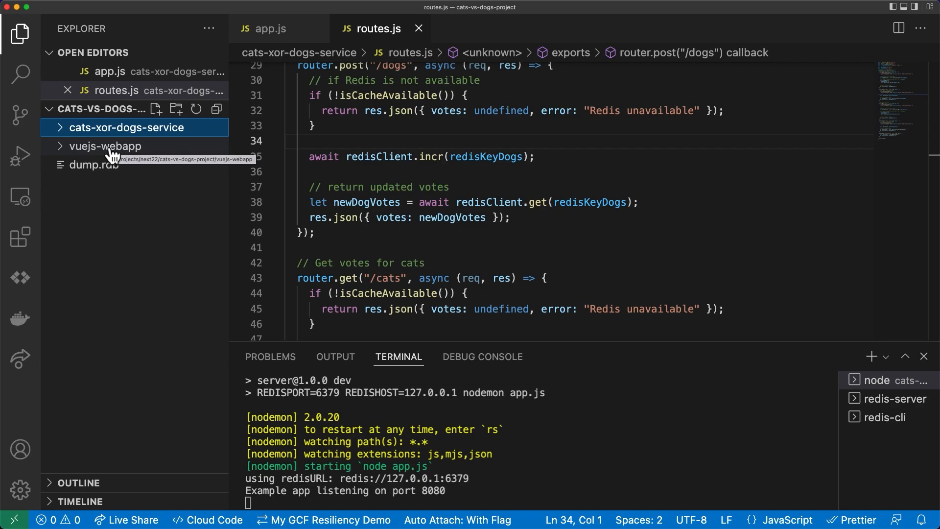
click(106, 146)
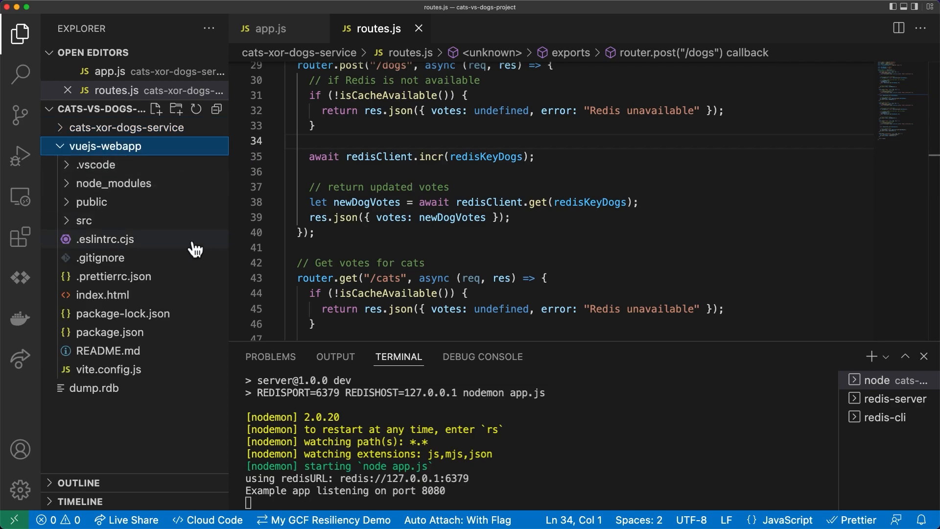
click(84, 220)
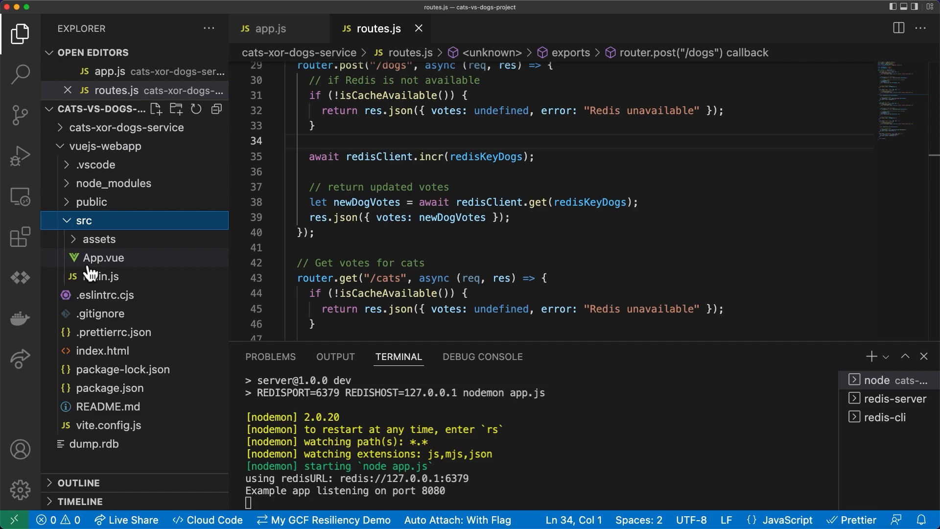
mouse_move(102, 276)
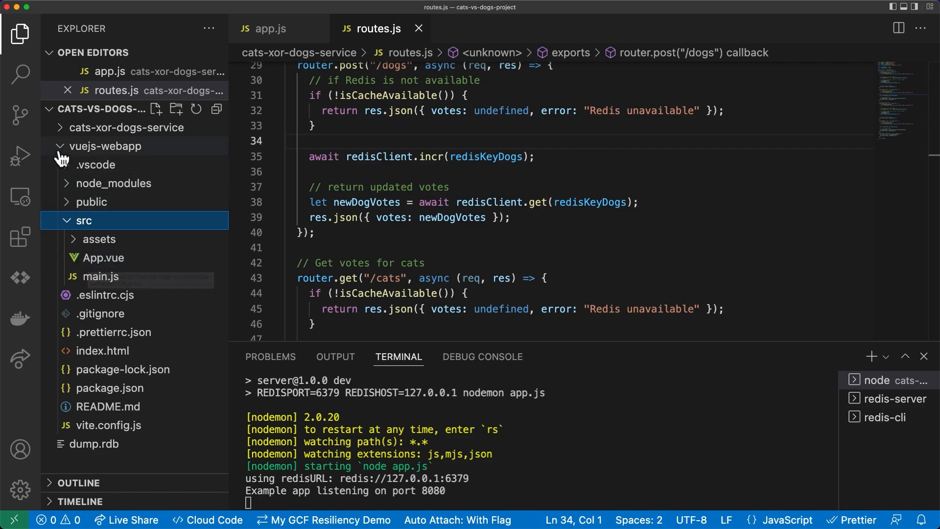
Inspect the dist folder of cats-xor-dogs-service in the Explorer and collapse it again.
click(125, 127)
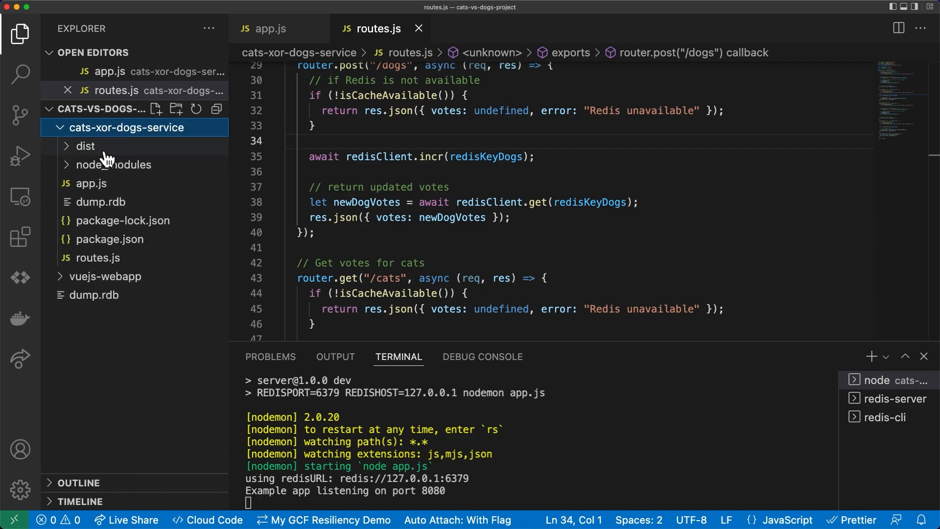
click(85, 146)
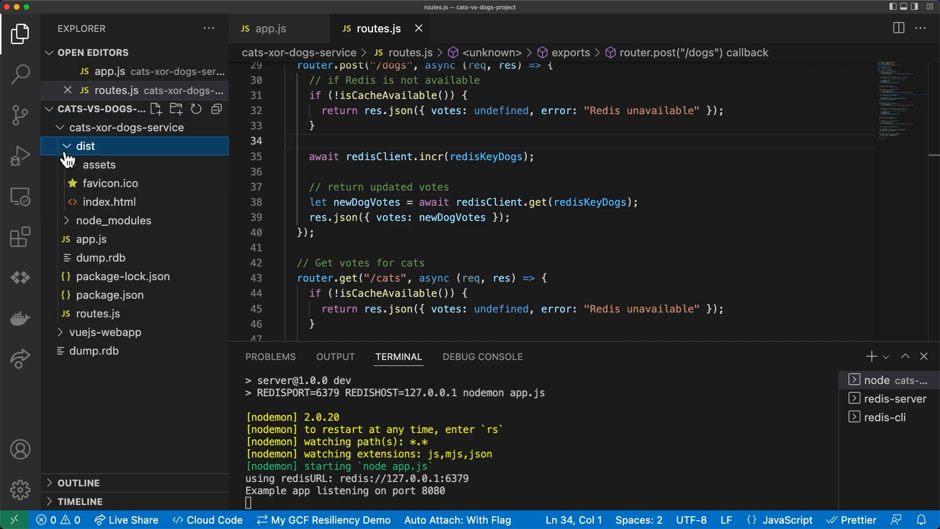
click(85, 146)
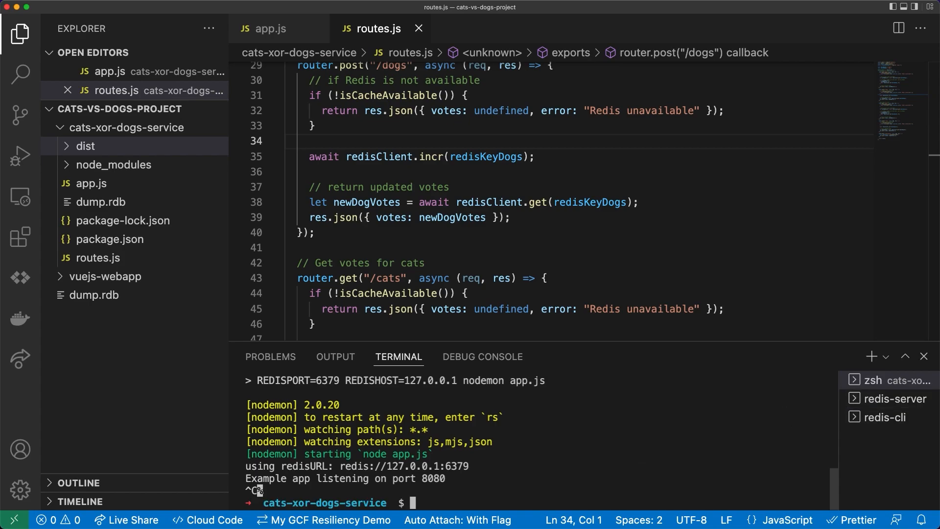
Run 'gcloud run deploy' and confirm y to create the Artifact Registry repository, allowing unauthenticated invocations.
text(gcloud run deploy)
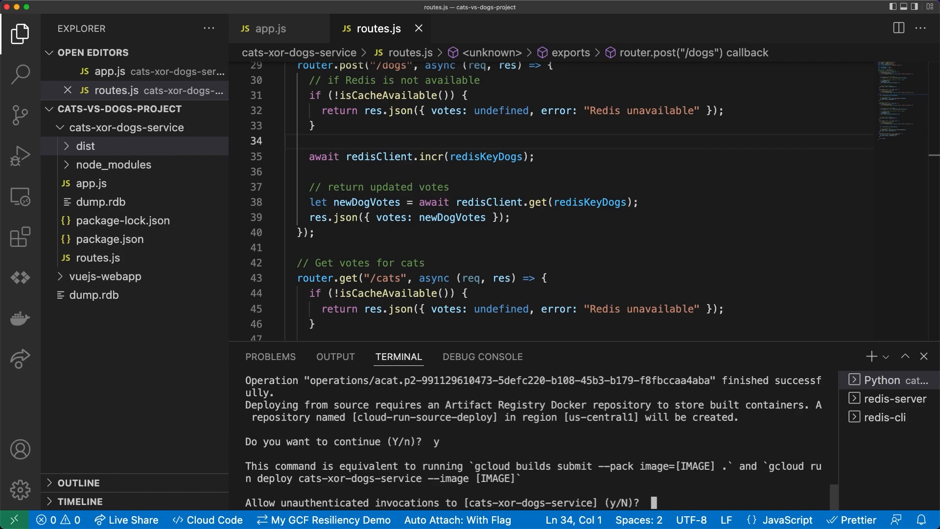
text(y)
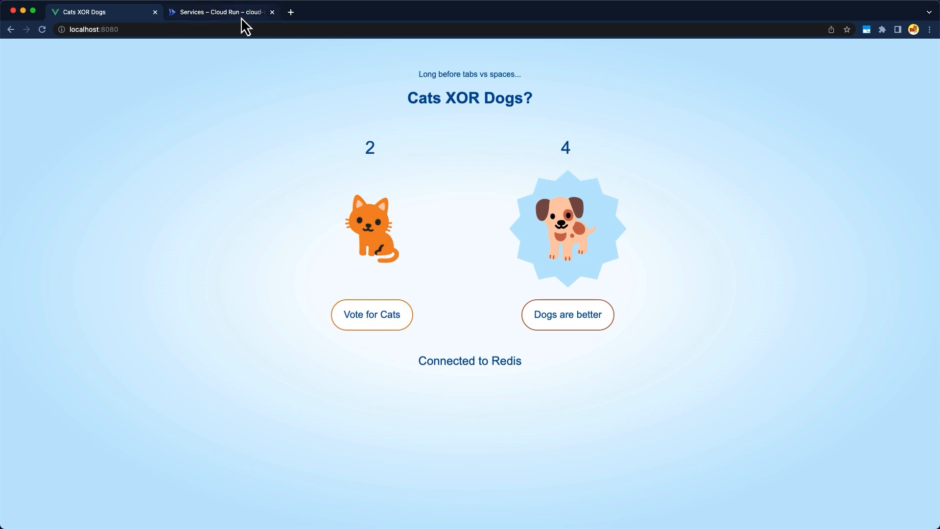
View cats-xor-dogs-service in the Cloud Run Services list and check its live URL, which cannot connect to Redis.
click(220, 11)
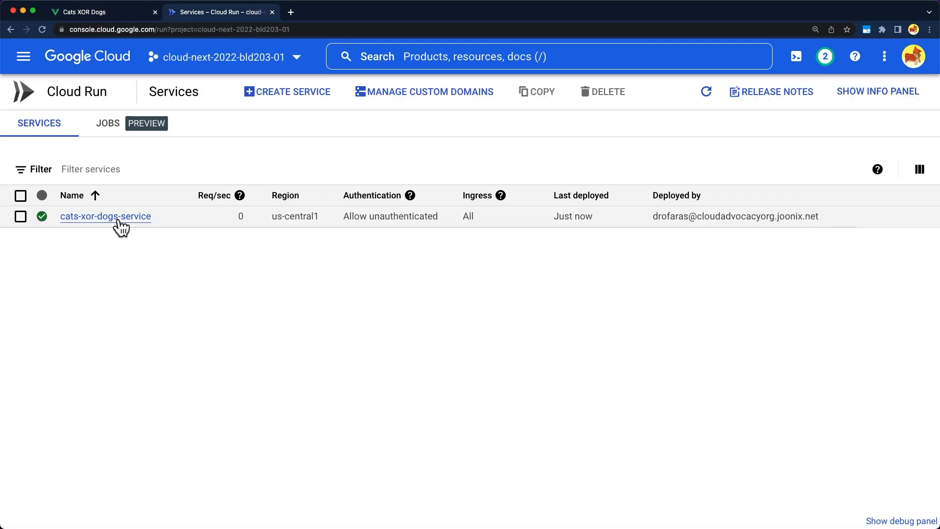
click(105, 215)
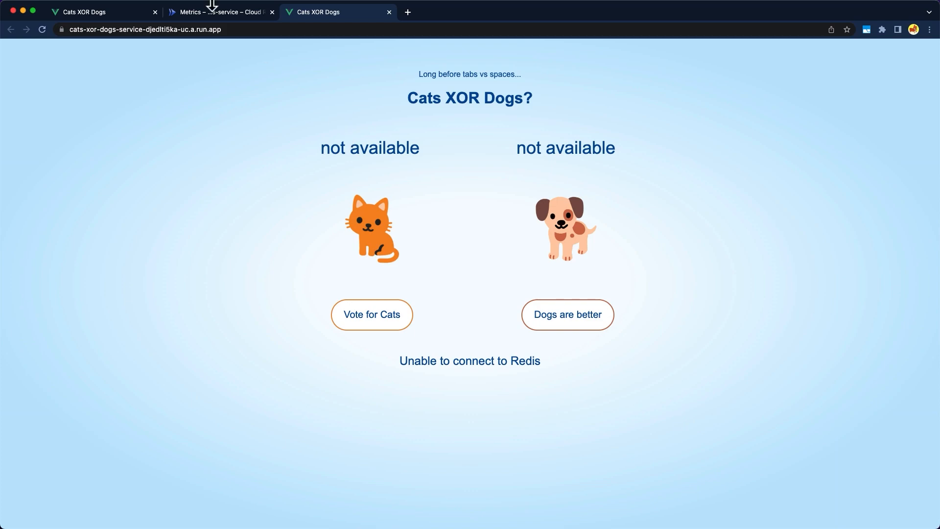
click(220, 12)
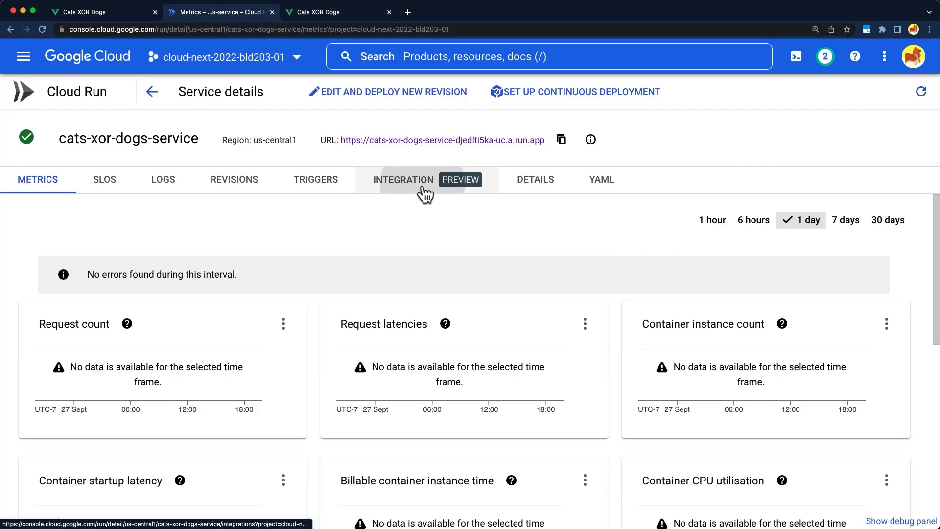
Start a Redis - Google Cloud Memorystore integration for the service, named redis-afmn with 1 GB capacity.
click(403, 179)
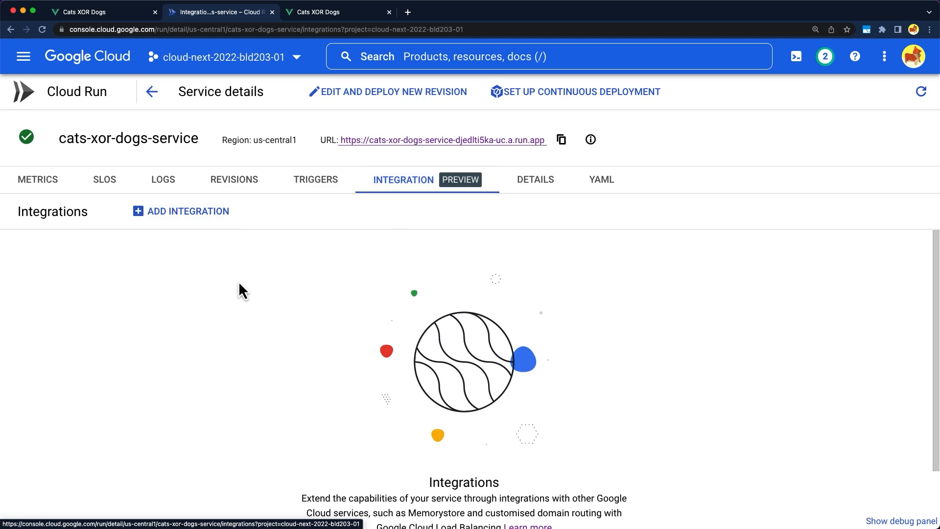
click(188, 212)
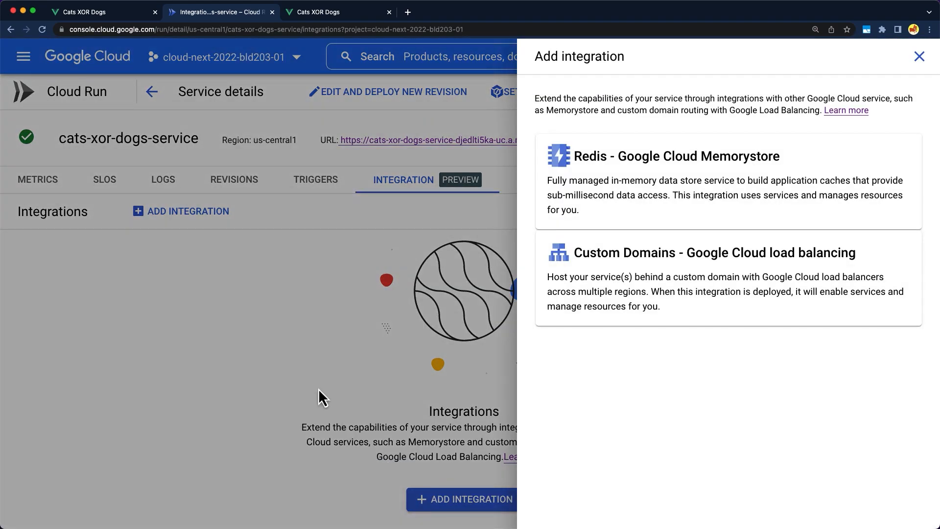
mouse_move(611, 210)
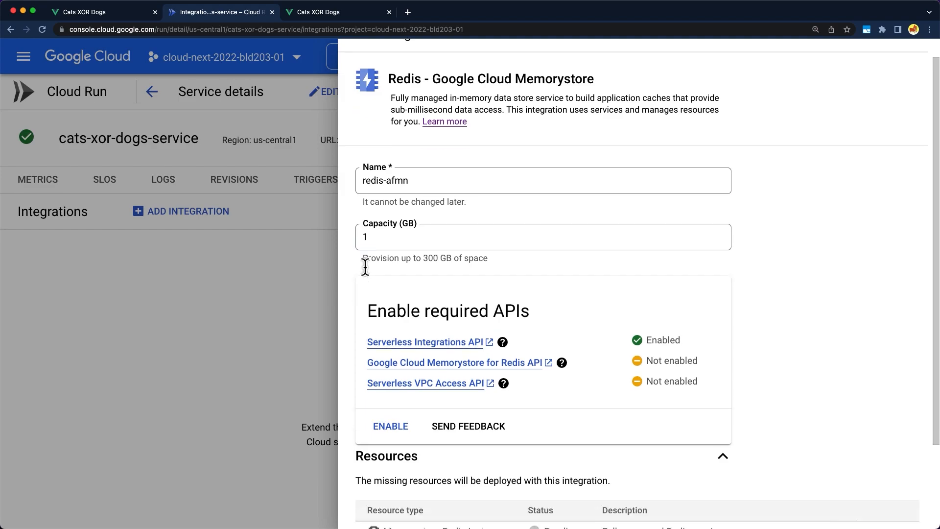
scroll(down, 3)
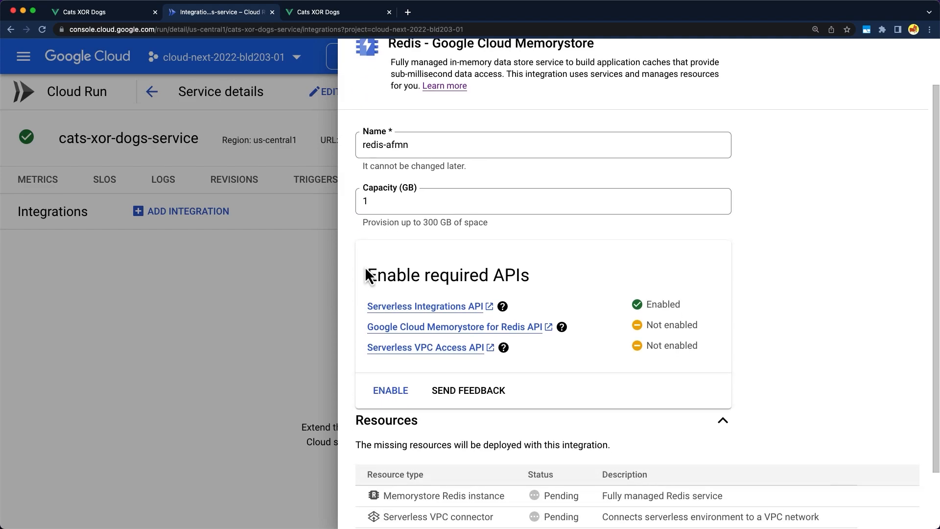
scroll(down, 3)
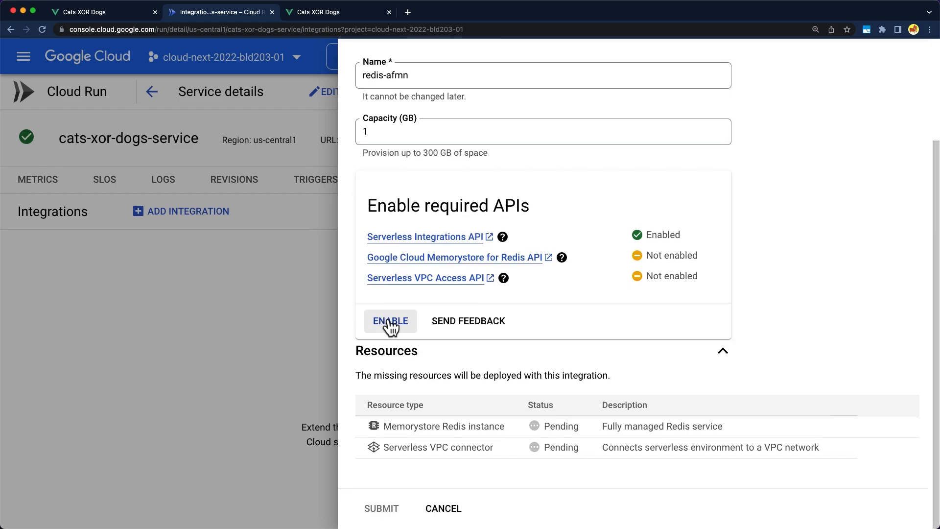
Enable the Memorystore and VPC APIs and submit the Redis integration on cats-xor-dogs-service.
click(391, 321)
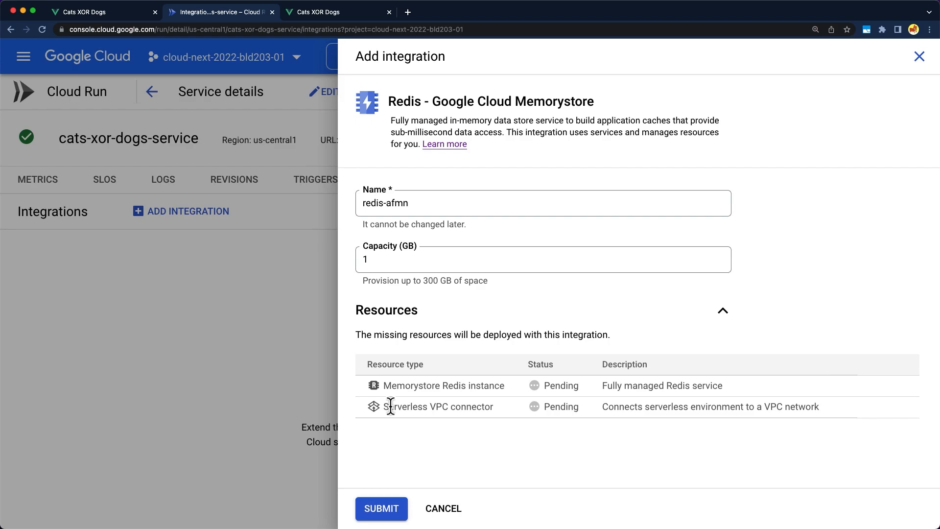
mouse_move(392, 437)
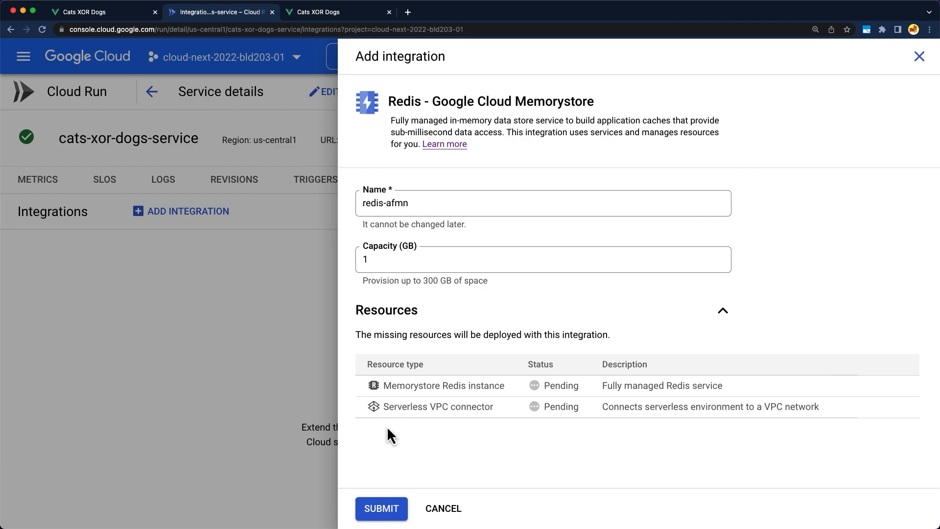
mouse_move(413, 451)
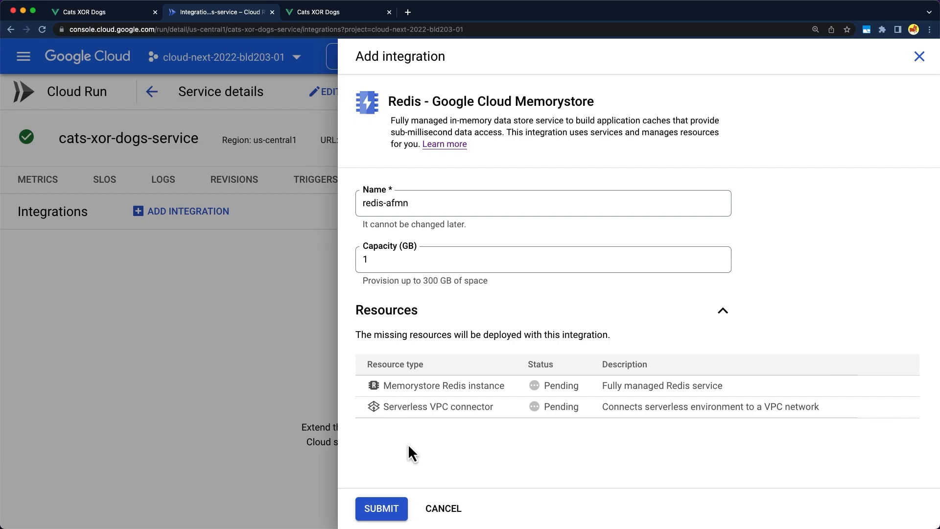
mouse_move(434, 437)
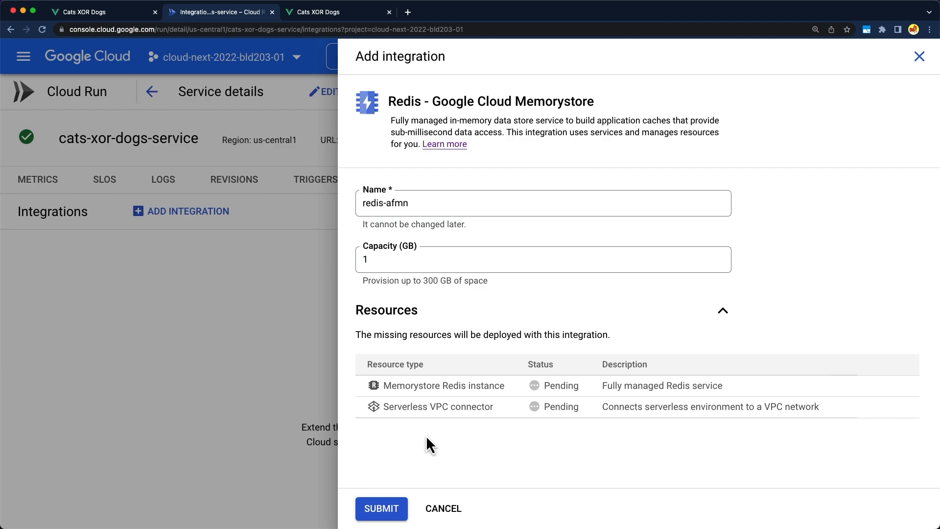
click(381, 508)
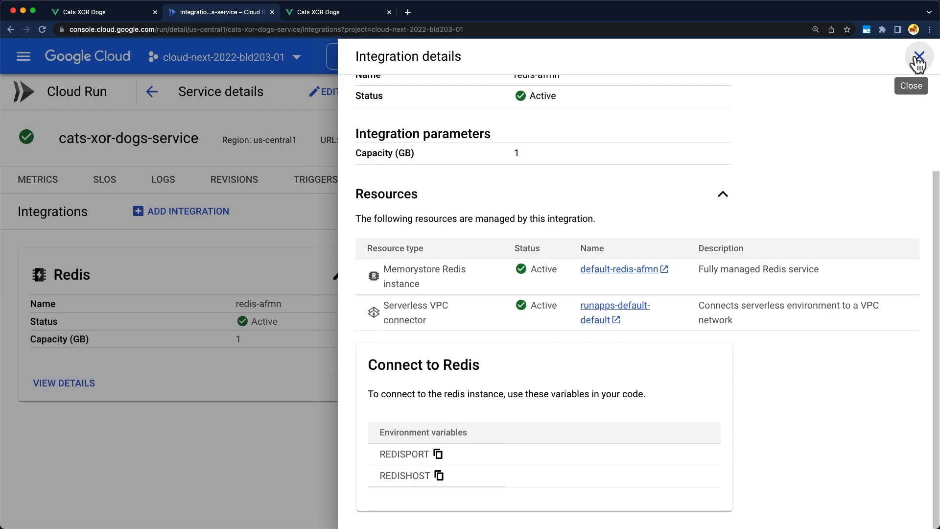
Show the latest revision's environment variables, now including REDISPORT 6379 and REDISHOST.
click(922, 56)
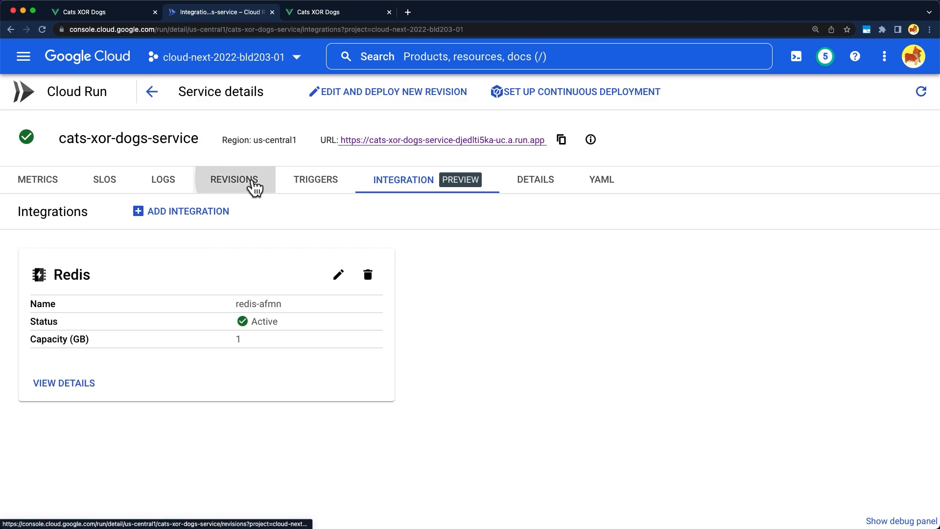
click(234, 179)
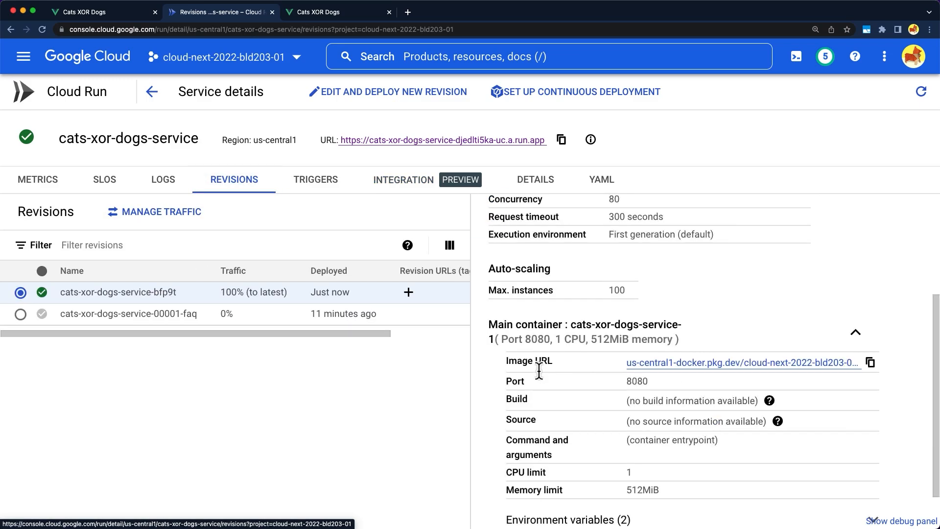
scroll(down, 3)
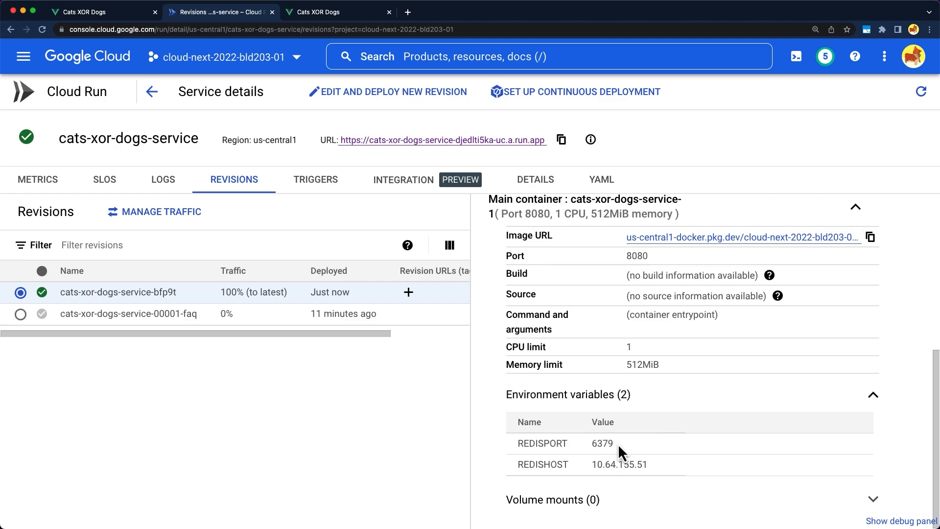
Reload the deployed site so it connects to Redis and vote until cats show 2 and dogs 4.
click(336, 11)
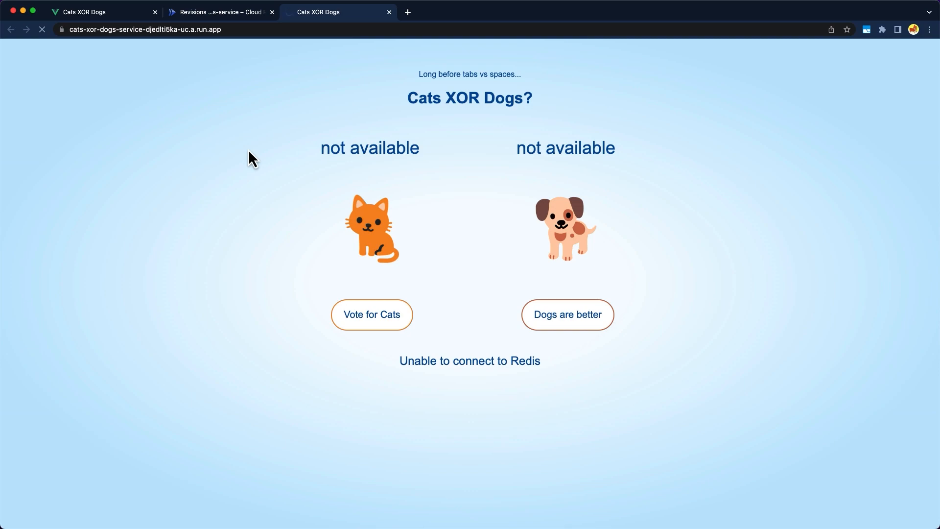
click(42, 29)
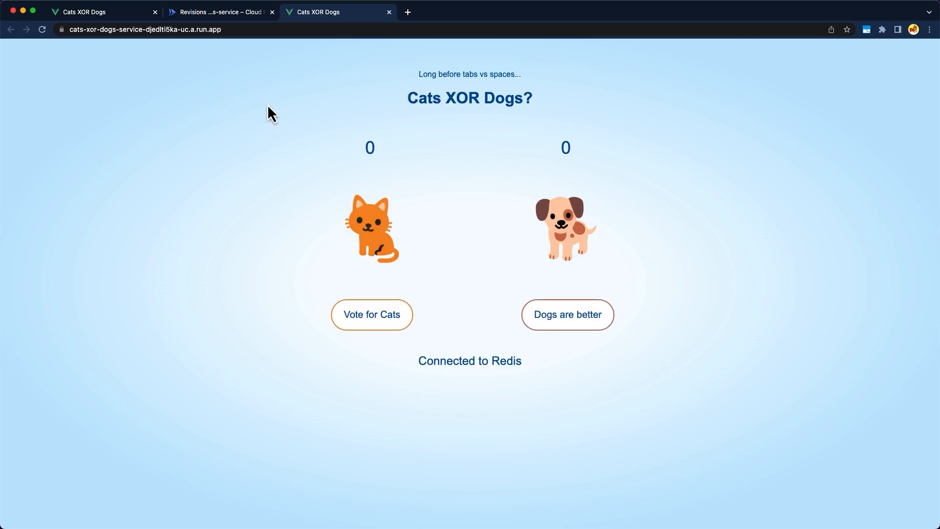
mouse_move(509, 327)
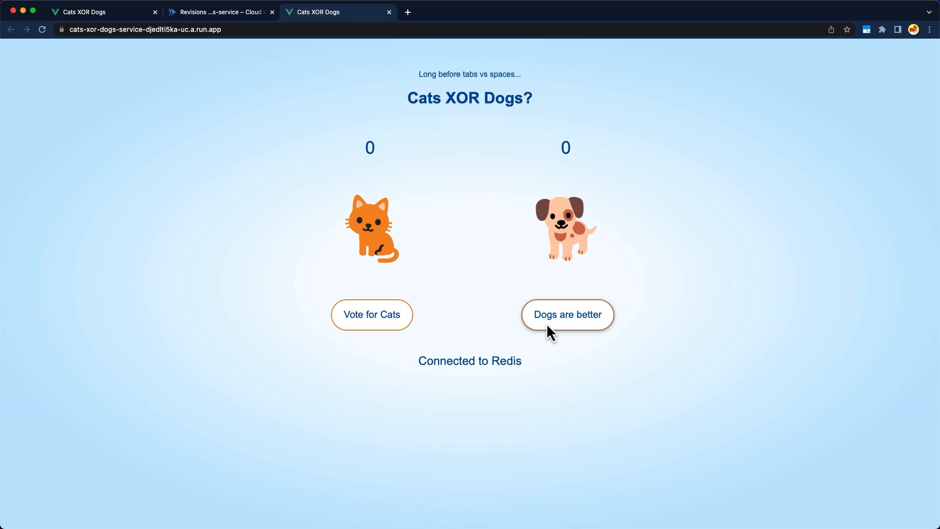
click(566, 315)
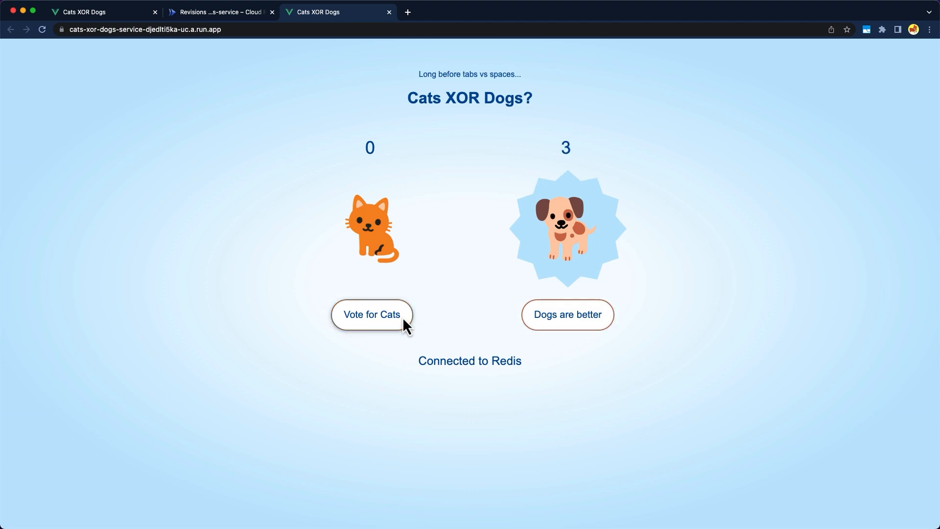
click(372, 314)
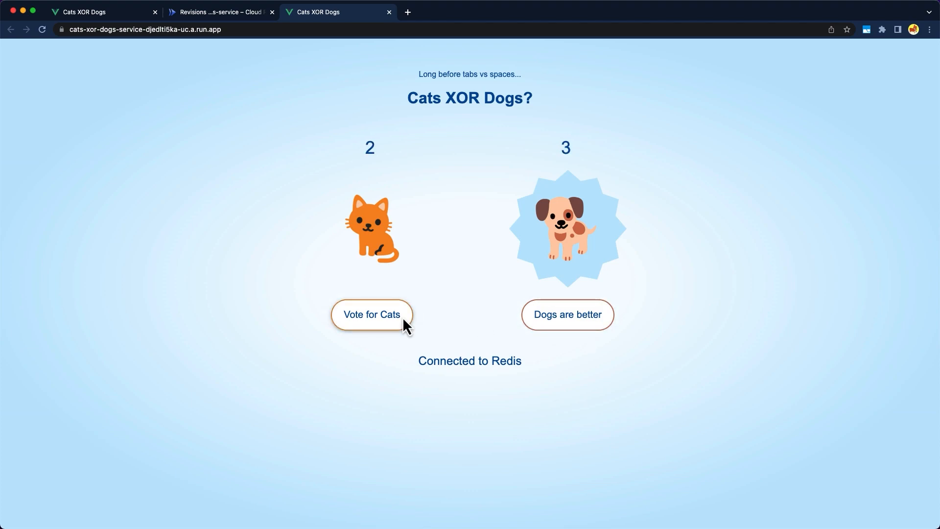
click(566, 314)
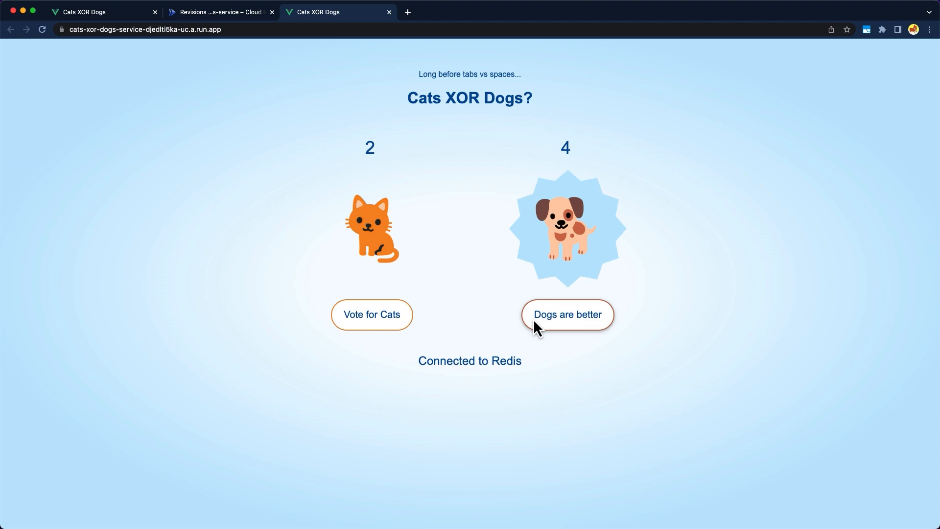
From the service's Integrations tab, start a Custom Domains - Google Cloud load balancing integration.
click(221, 12)
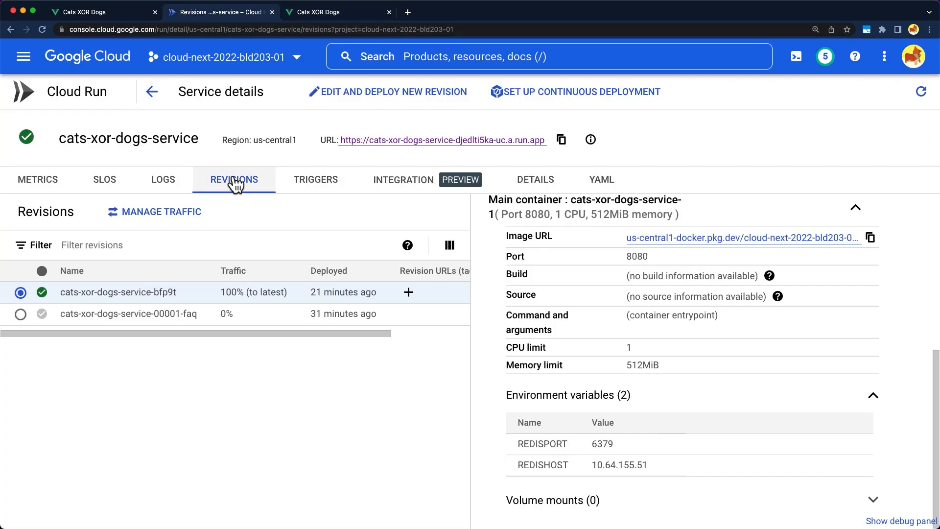
click(403, 179)
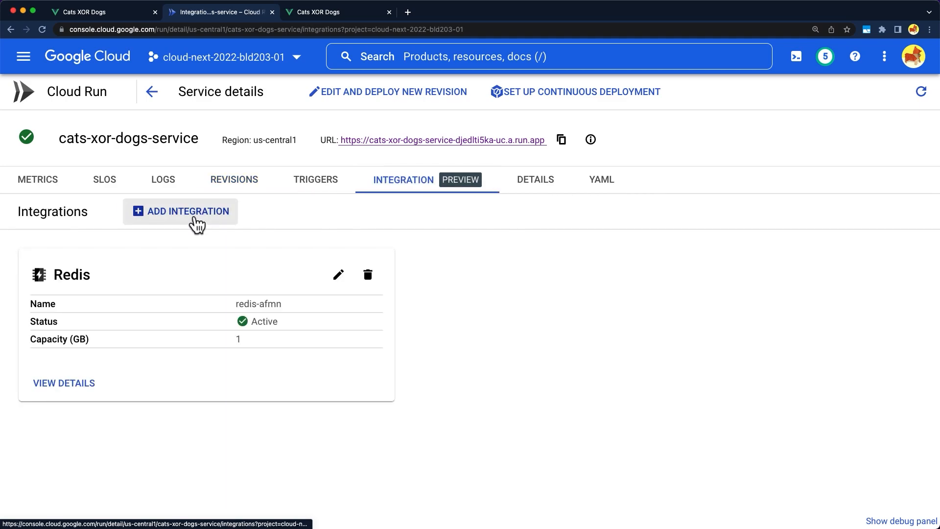
click(187, 212)
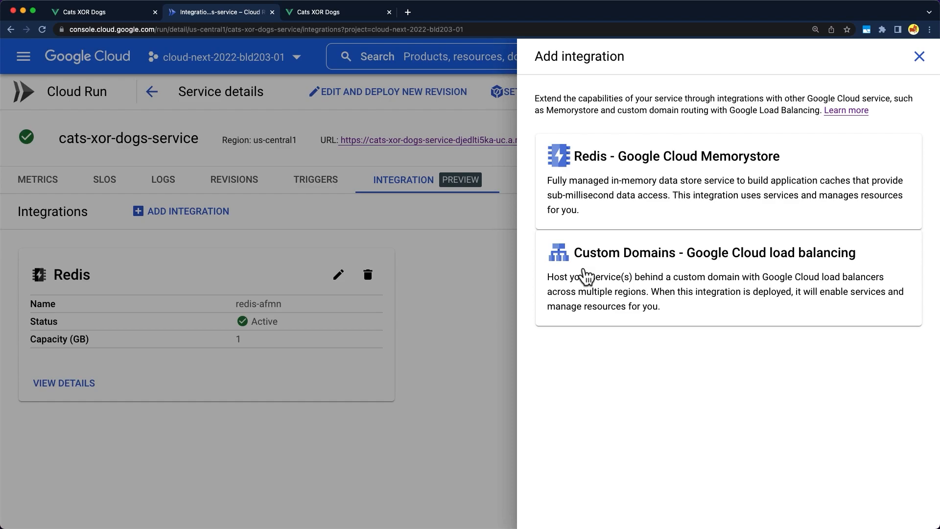
click(714, 253)
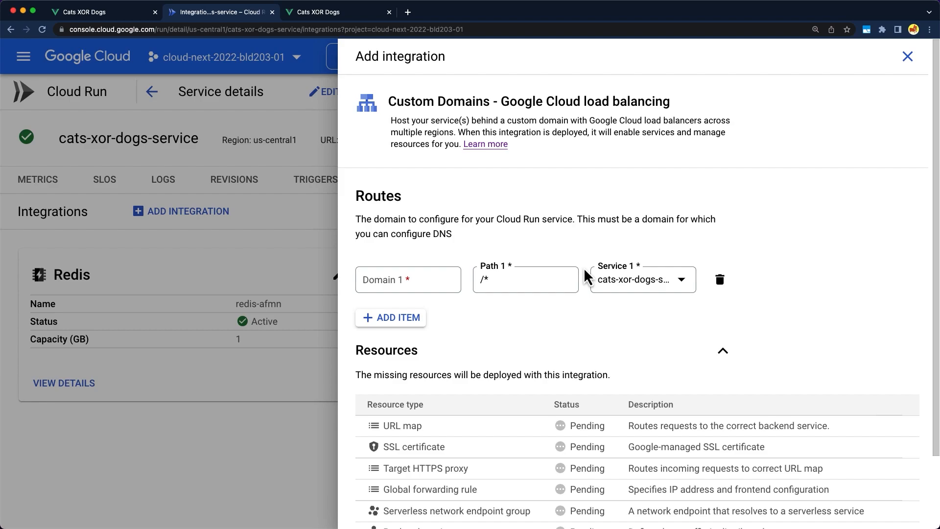
scroll(down, 3)
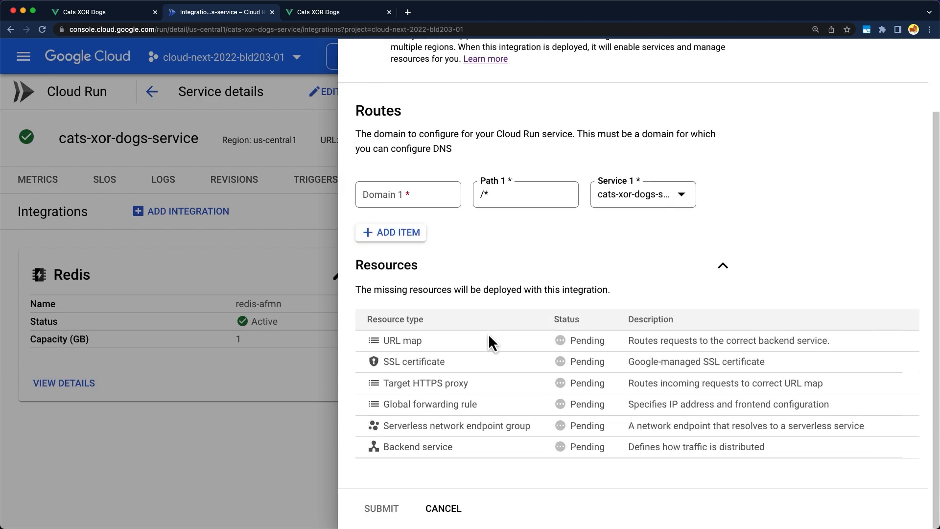
scroll(down, 3)
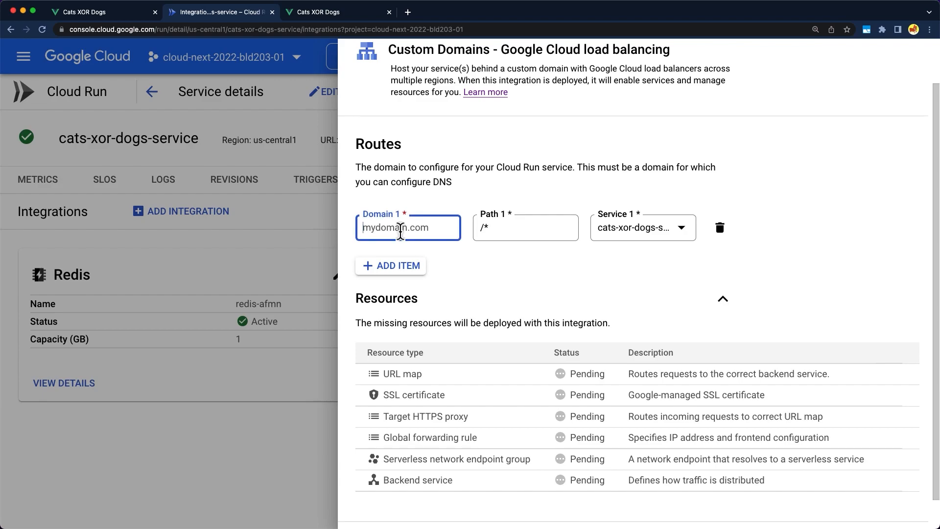
Enter cats-xor-dogs.com as Domain 1, routing /* to cats-xor-dogs-service.
text(cats-xor-dogs.com)
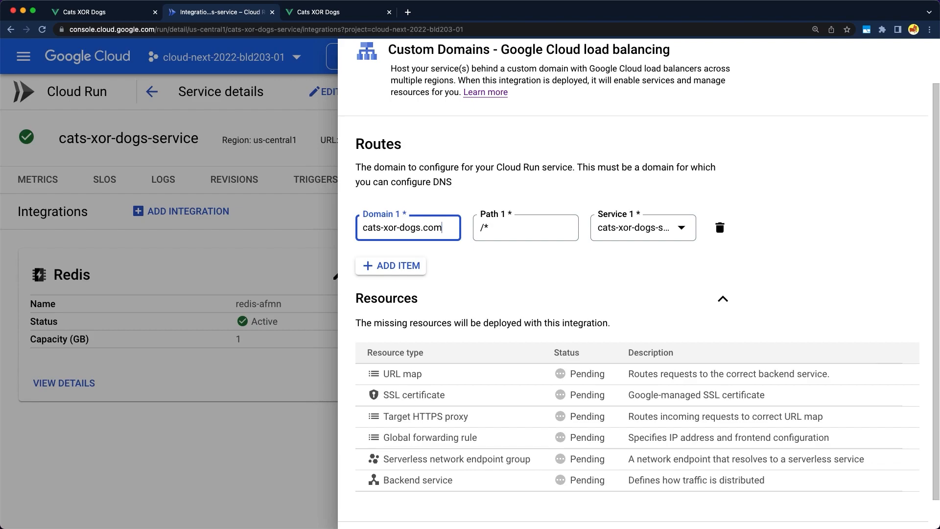
mouse_move(410, 237)
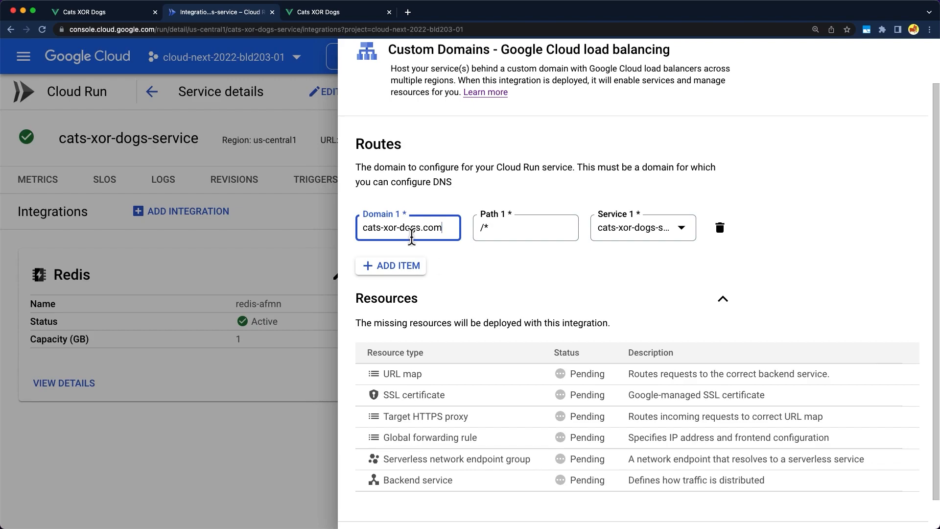
scroll(down, 3)
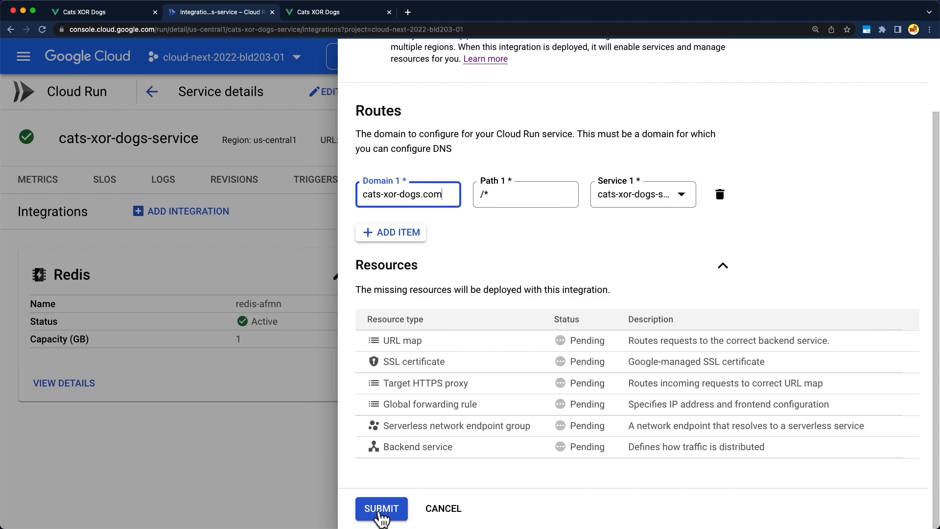
Submit the Custom Domains integration so the cats-xor-dogs.com card appears as Pending.
click(381, 508)
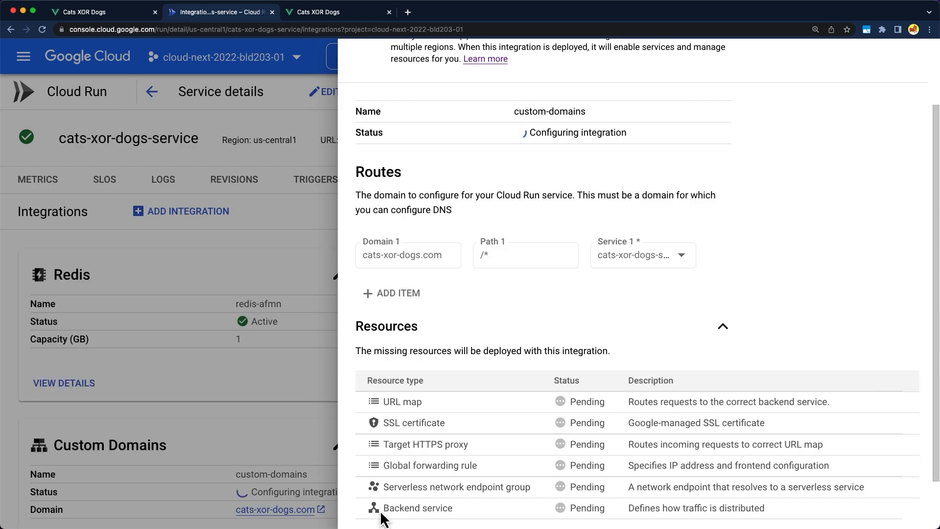
scroll(down, 3)
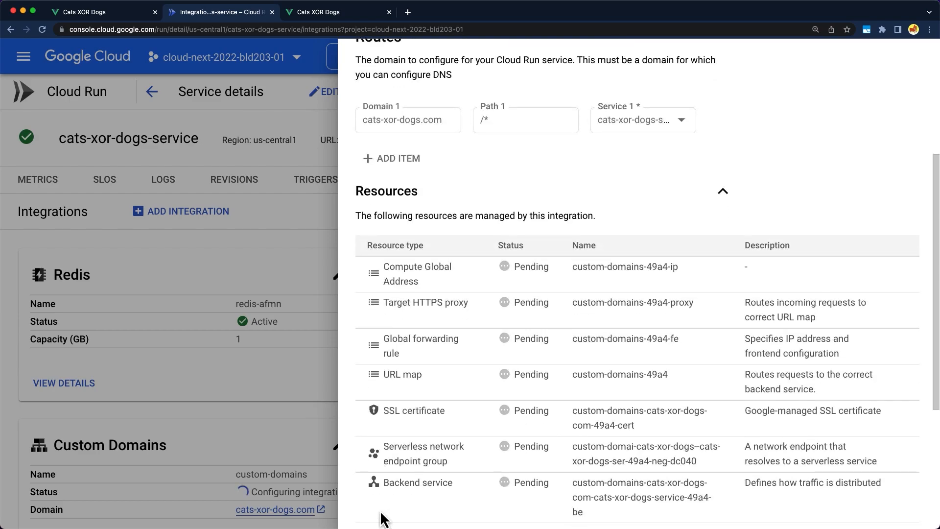
scroll(down, 3)
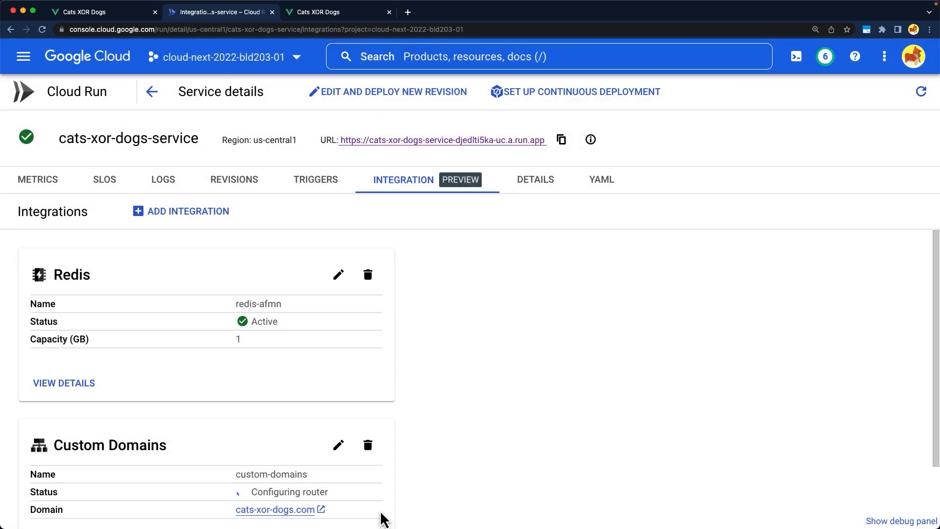
scroll(down, 3)
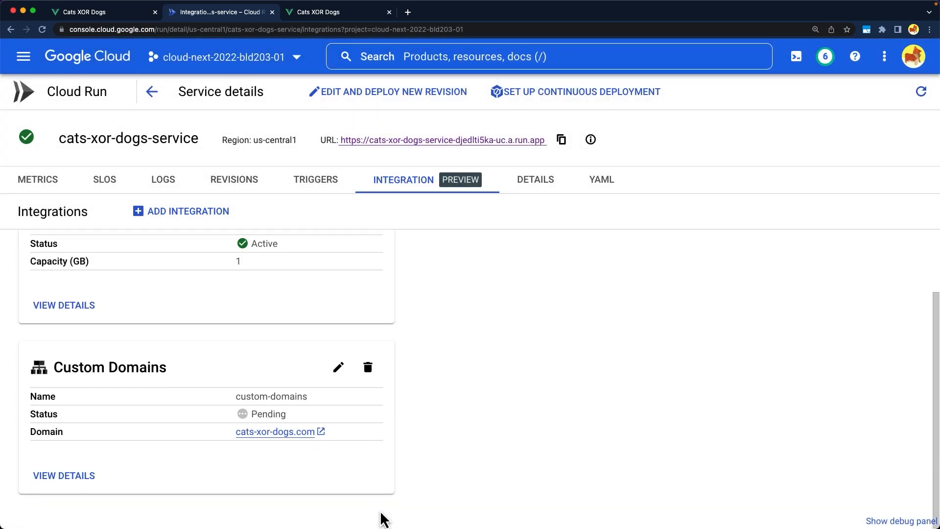
mouse_move(64, 476)
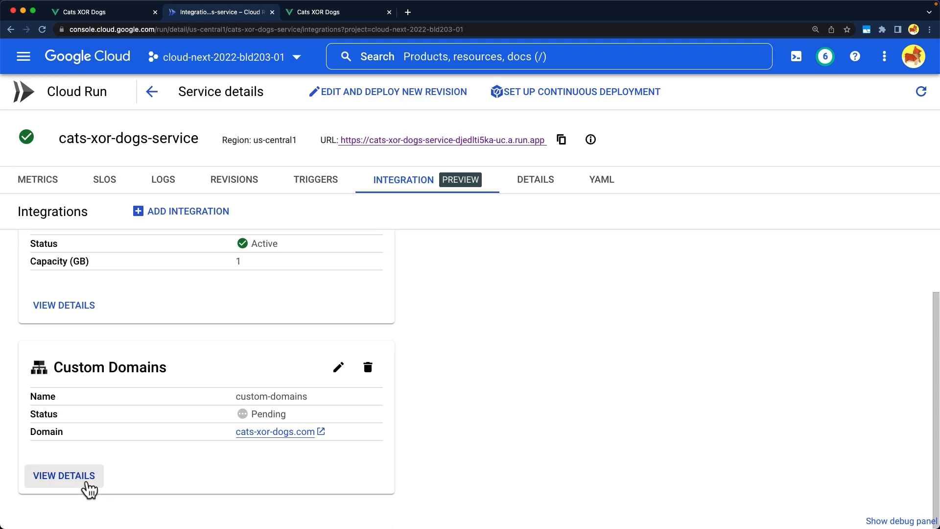
View the Custom Domains integration's Resources table with the SSL certificate still provisioning.
click(64, 476)
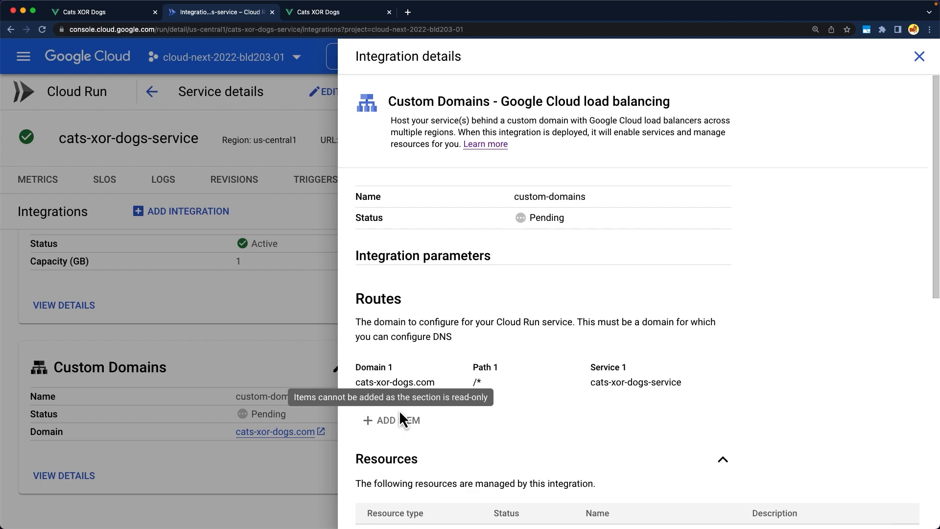
scroll(down, 3)
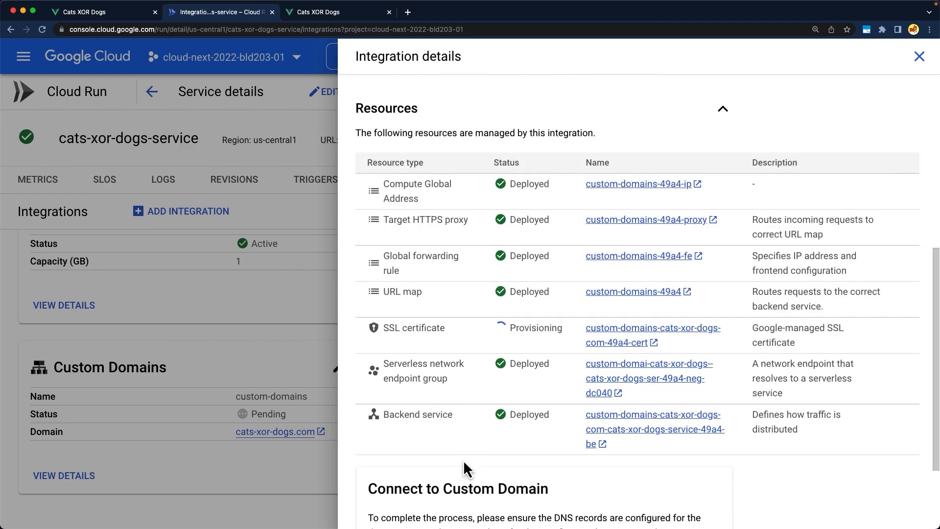
scroll(down, 3)
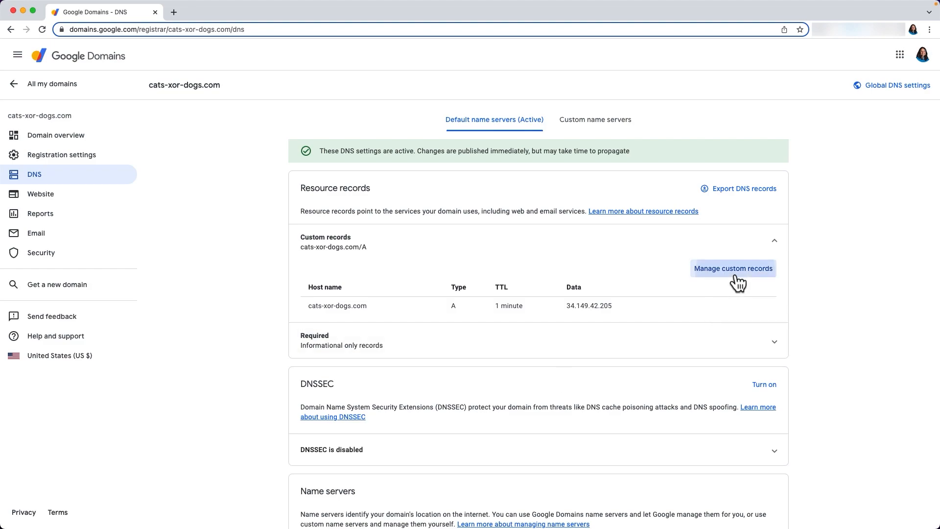
Point the cats-xor-dogs.com A record in Google Domains at 34.111.62.7 and save.
click(733, 269)
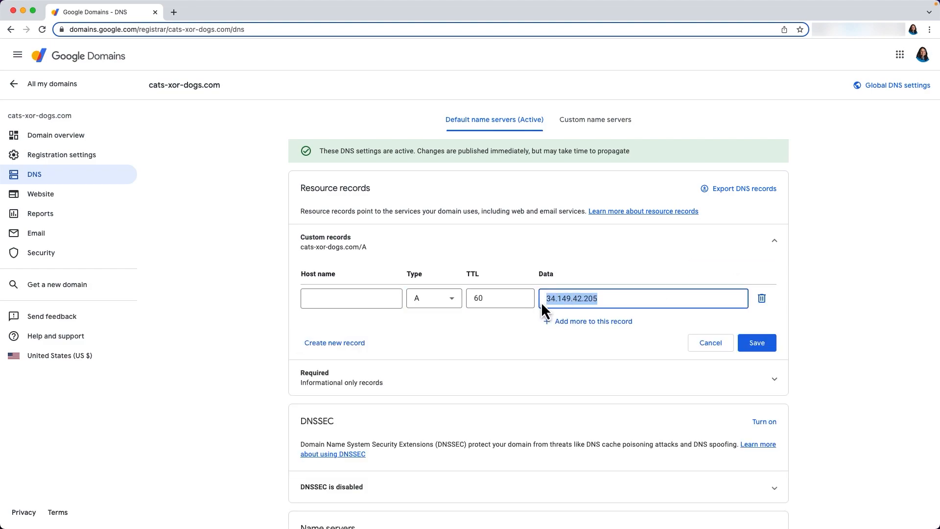
text(34.111.62.7)
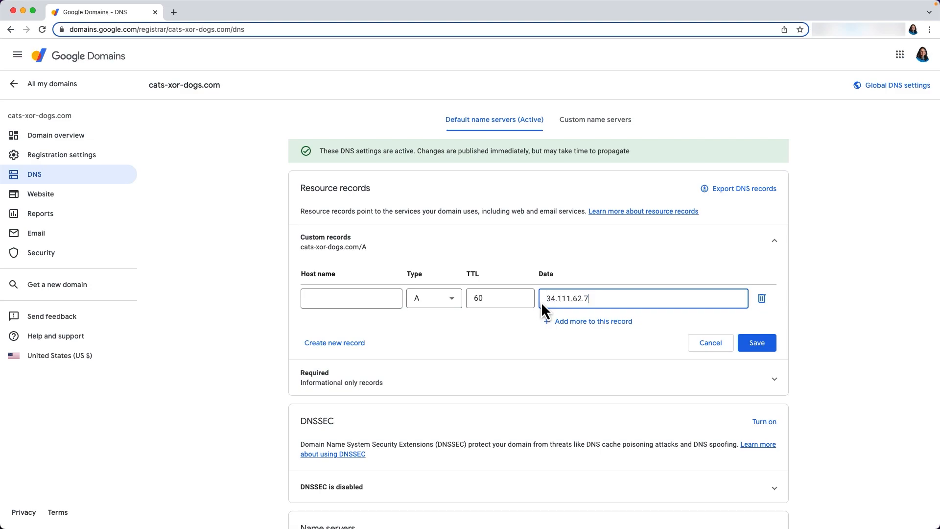
click(756, 343)
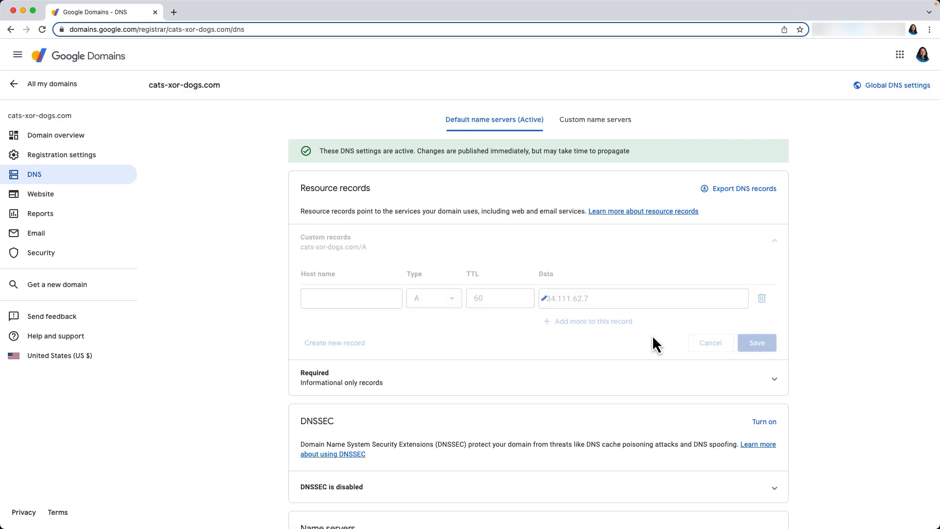
click(756, 343)
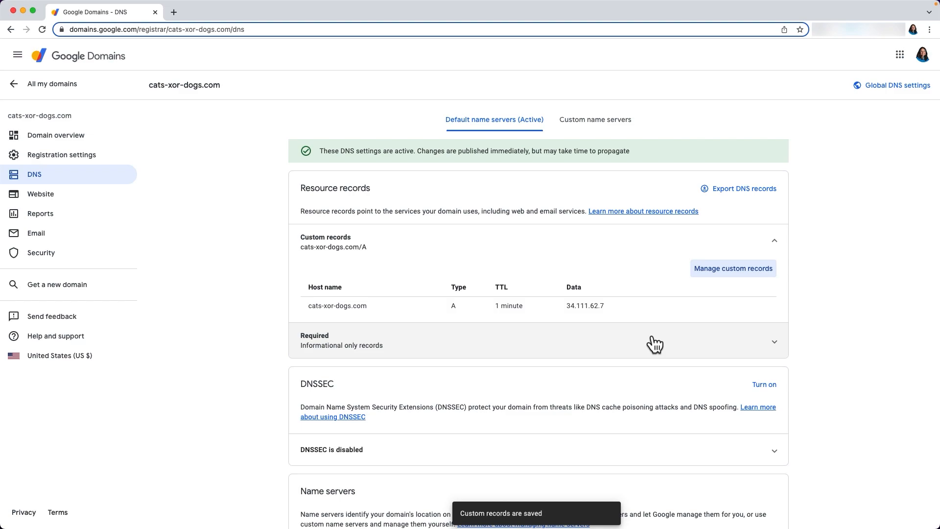
mouse_move(655, 344)
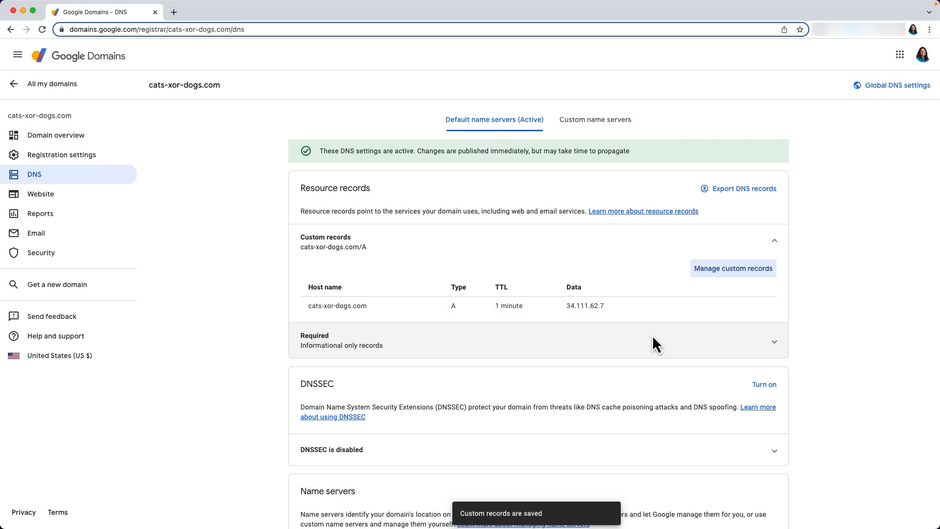
click(220, 12)
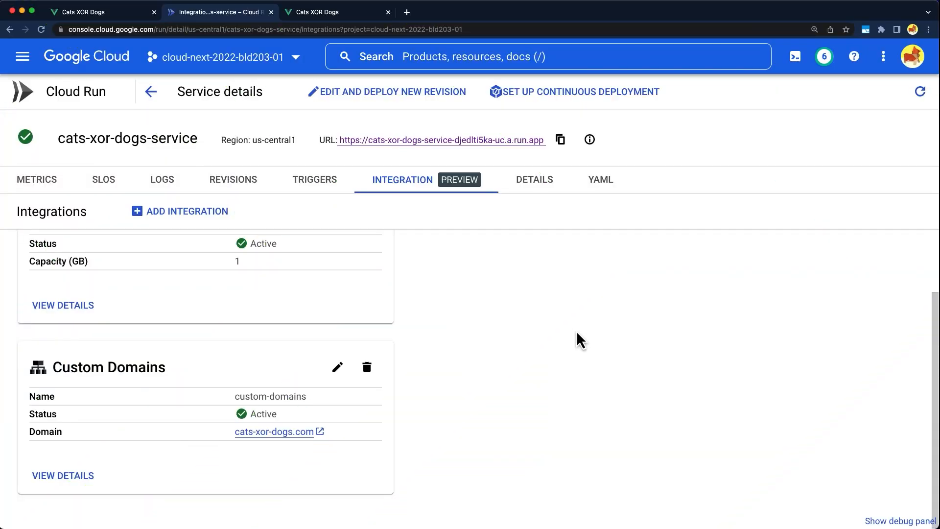
mouse_move(543, 349)
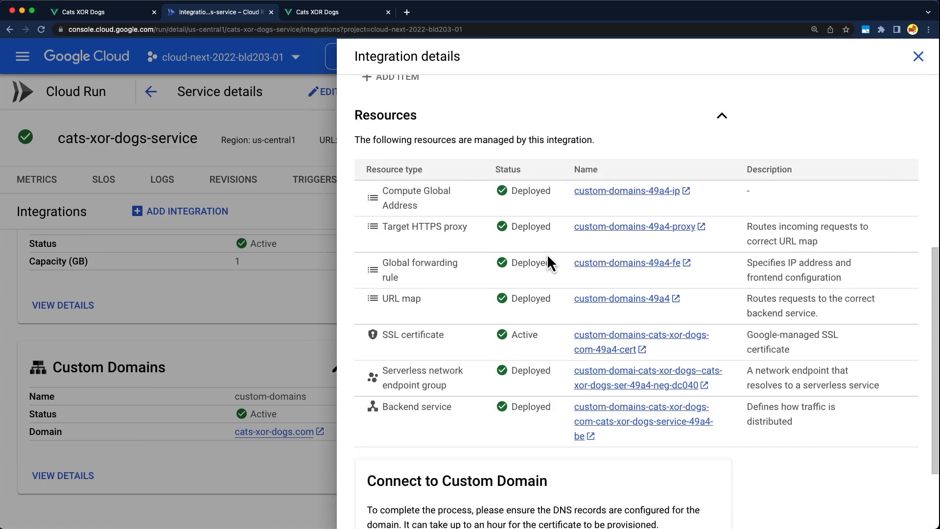
Scroll to the Connect to Custom Domain DNS record of the now-active integration and start a new tab.
scroll(down, 3)
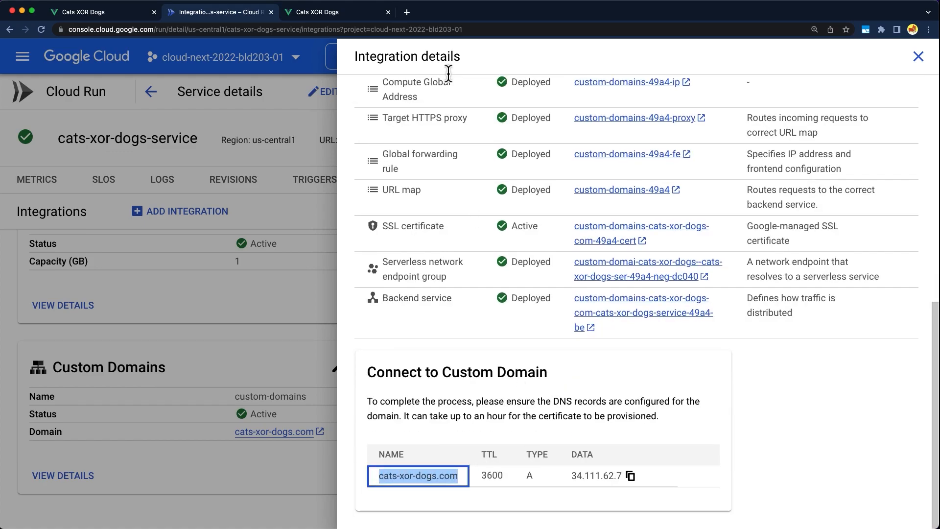
click(407, 12)
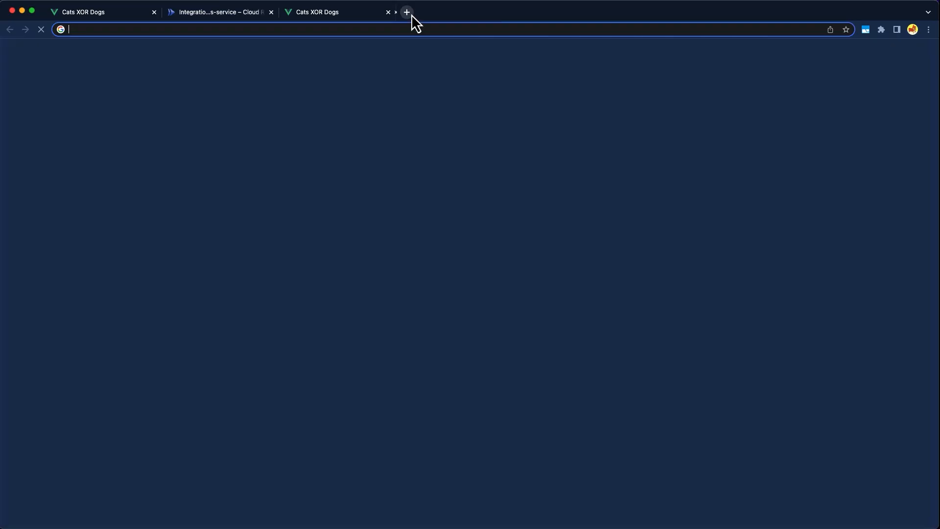
Load cats-xor-dogs.com, confirm it is connected to Redis, and vote Dogs are better.
click(407, 12)
text(cats-xor-dogs.com)
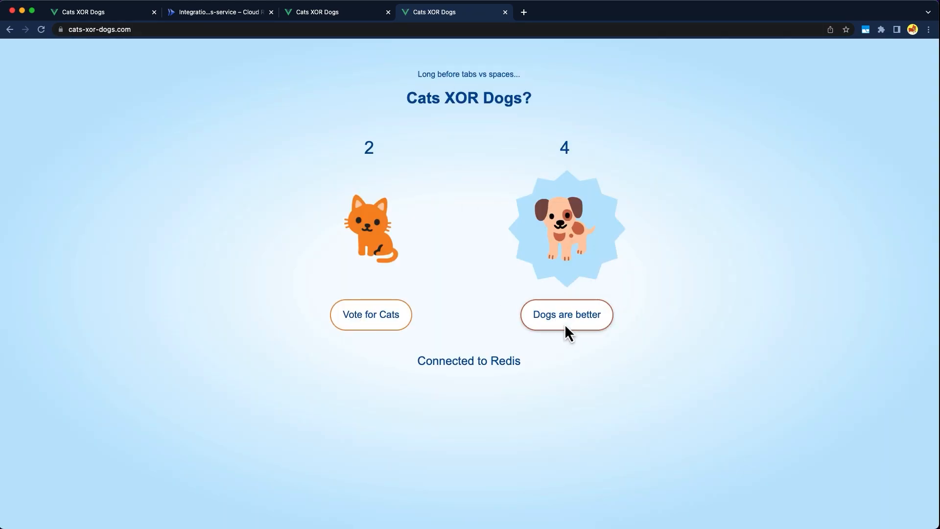
click(566, 314)
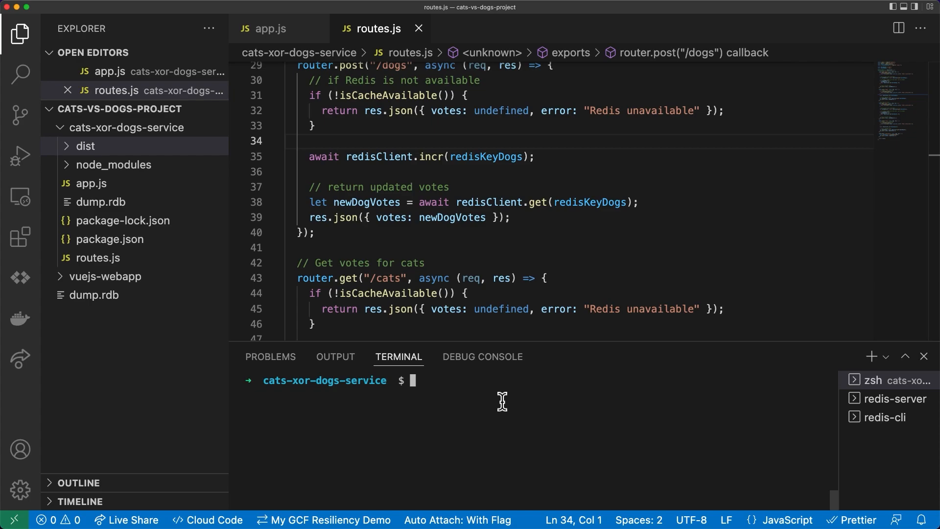
Run gcloud alpha run integrations list showing custom-domains and redis-afmn, then edit it to describe custom-domains.
text(gcloud alpha run integrations list)
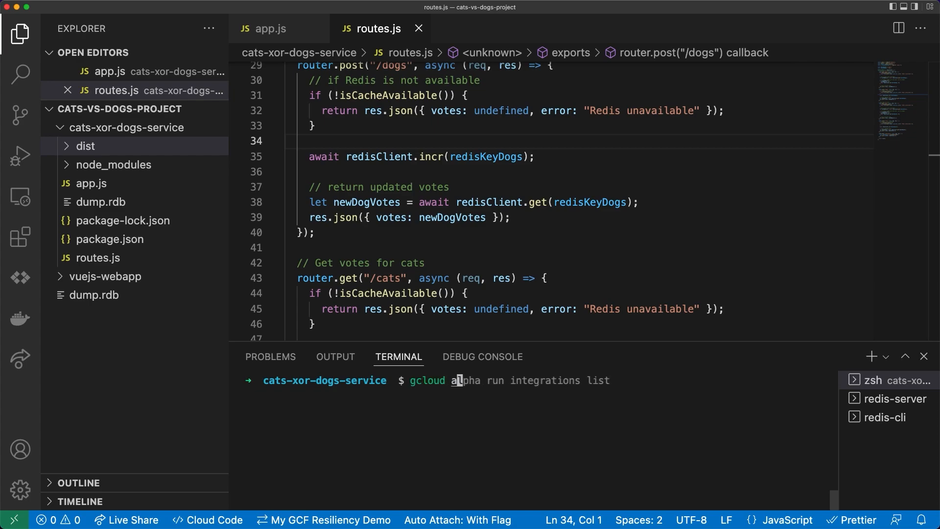
key(Enter)
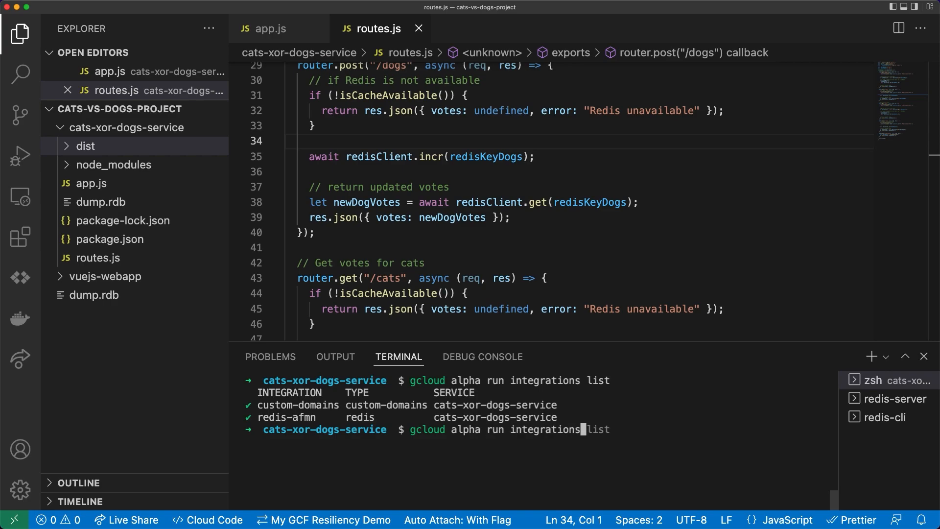
text(describe custom-domains)
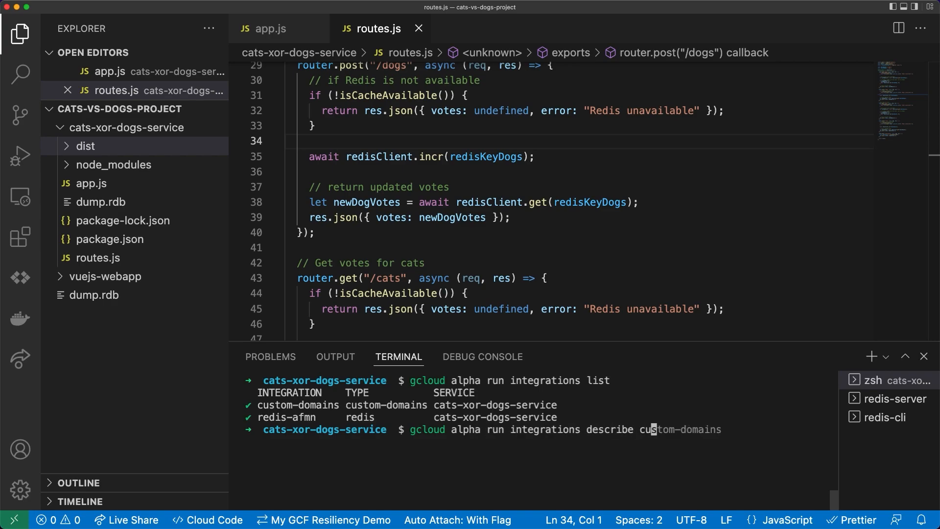